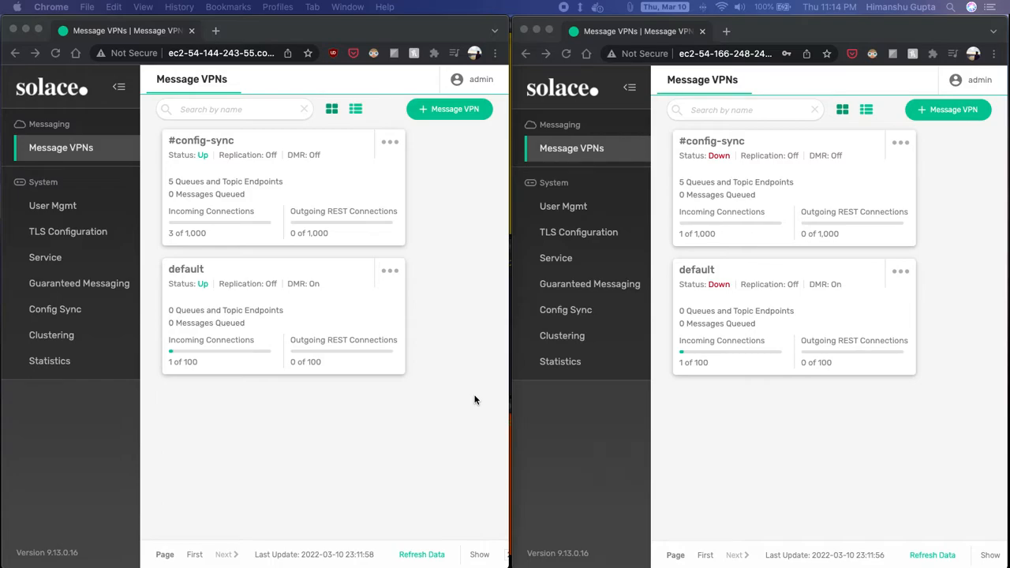
mouse_move(543, 508)
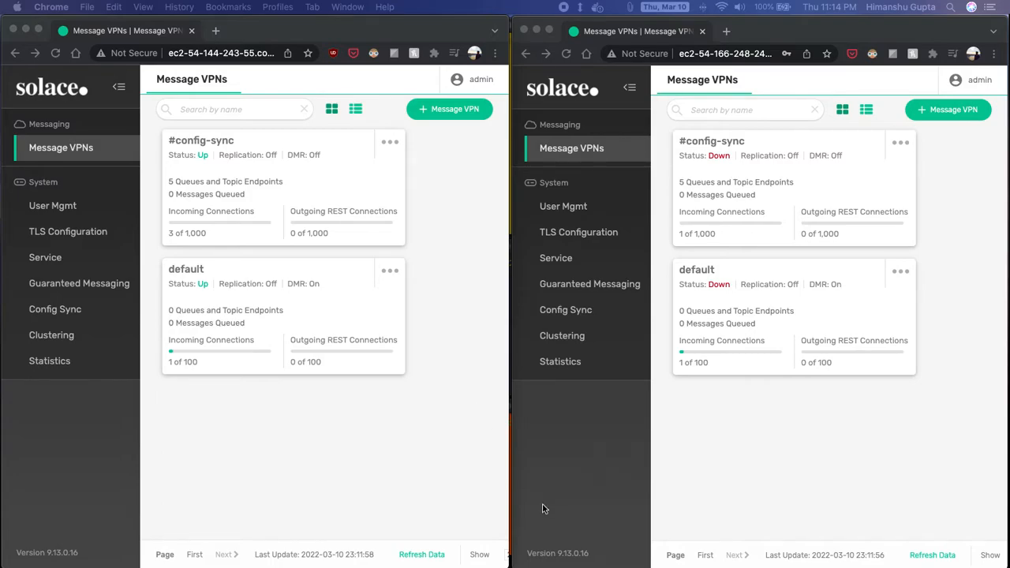
mouse_move(295, 257)
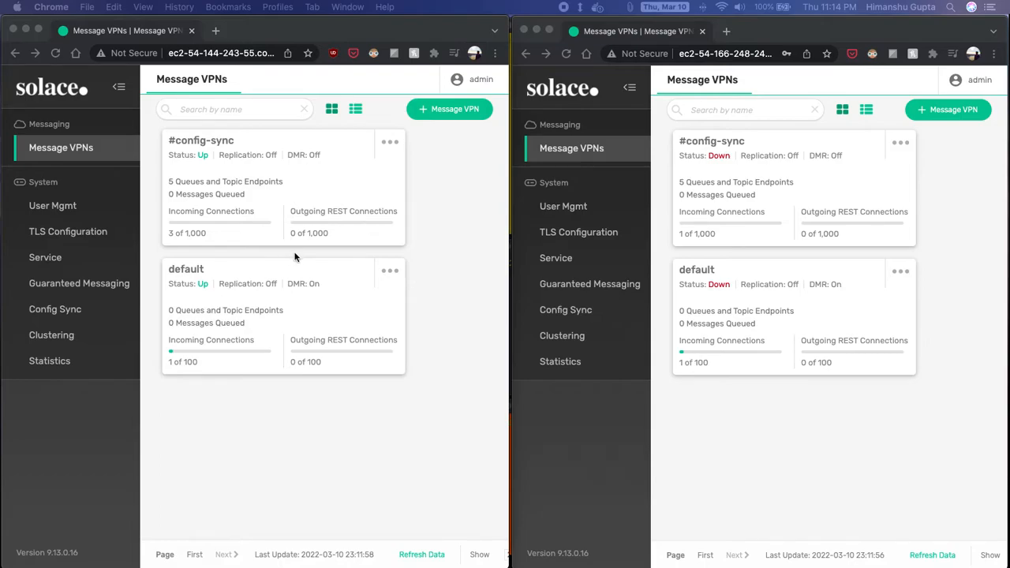
mouse_move(284, 384)
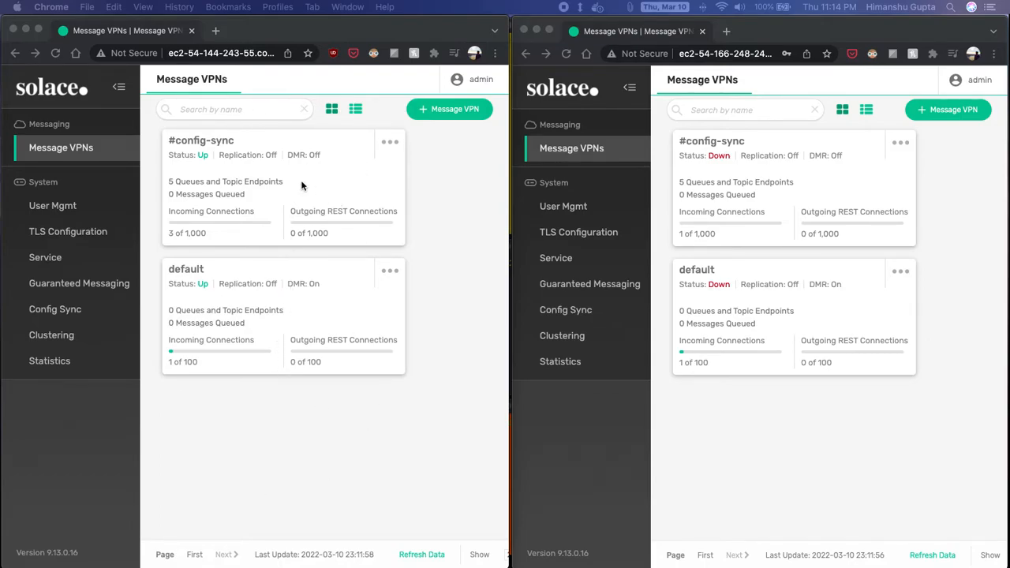
mouse_move(253, 464)
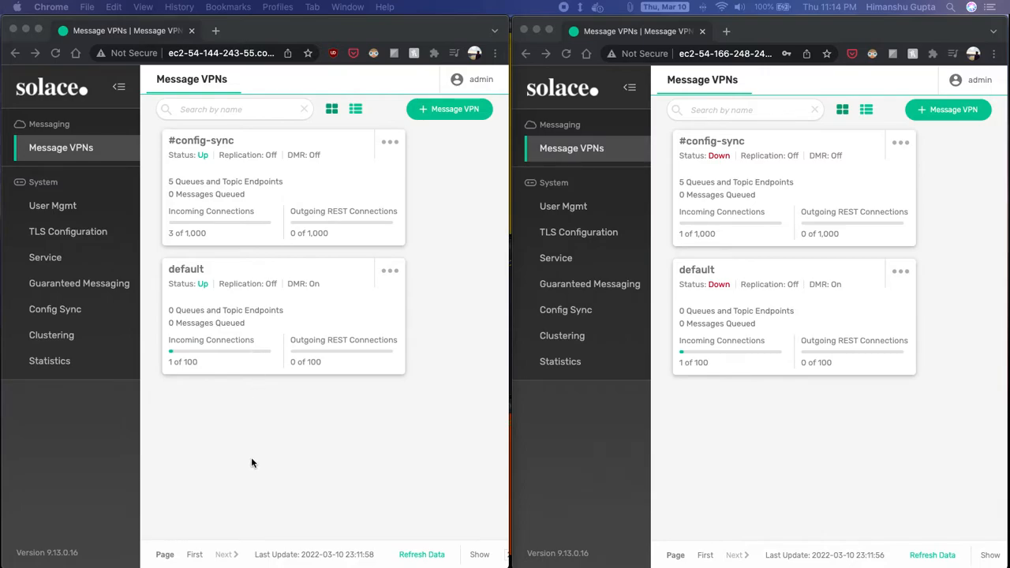
mouse_move(63, 559)
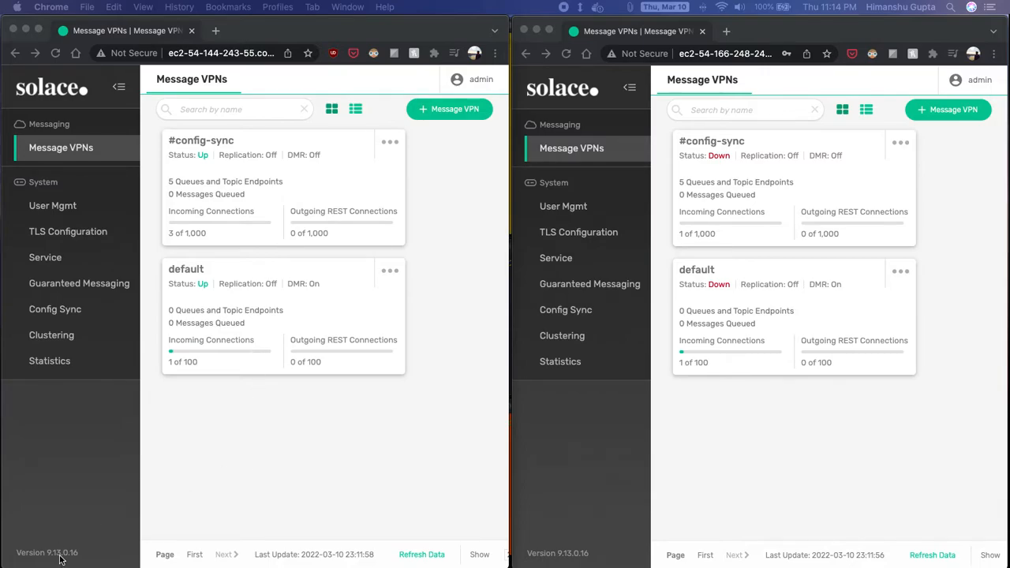
mouse_move(89, 560)
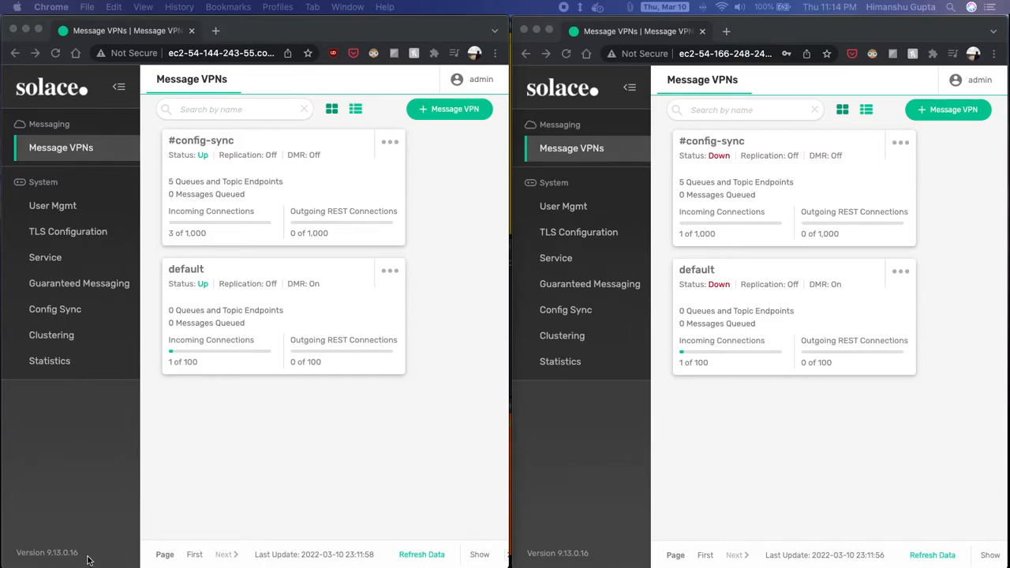
mouse_move(738, 407)
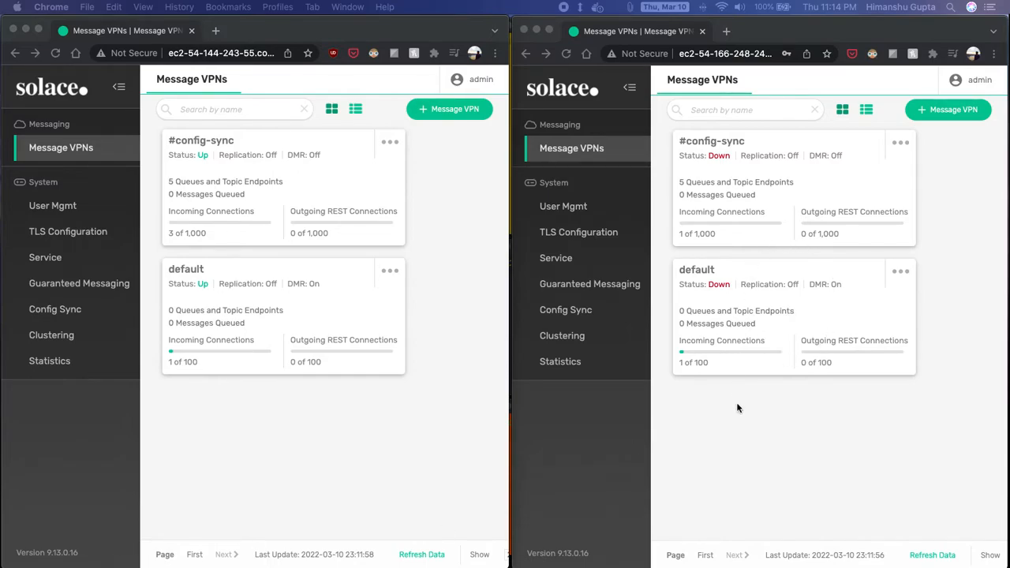
mouse_move(729, 449)
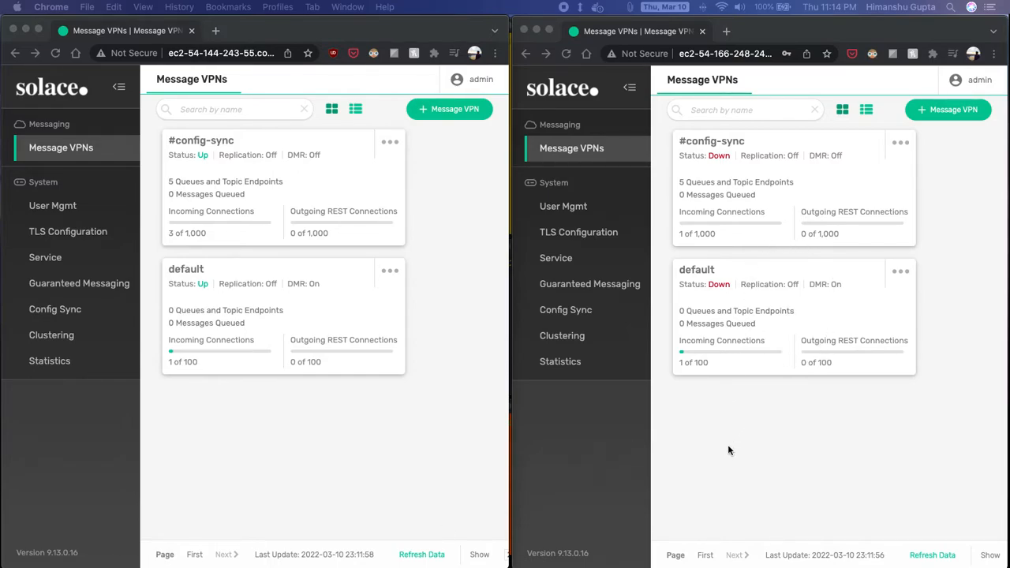
mouse_move(734, 448)
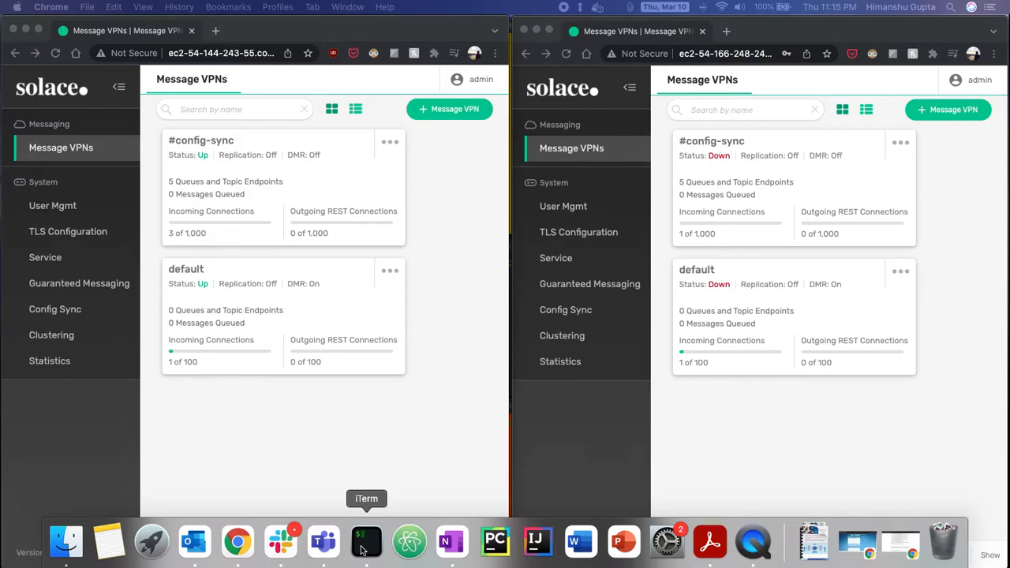
Start the Solace CLI with 'solacectl cli' in the broker terminal panes.
click(367, 541)
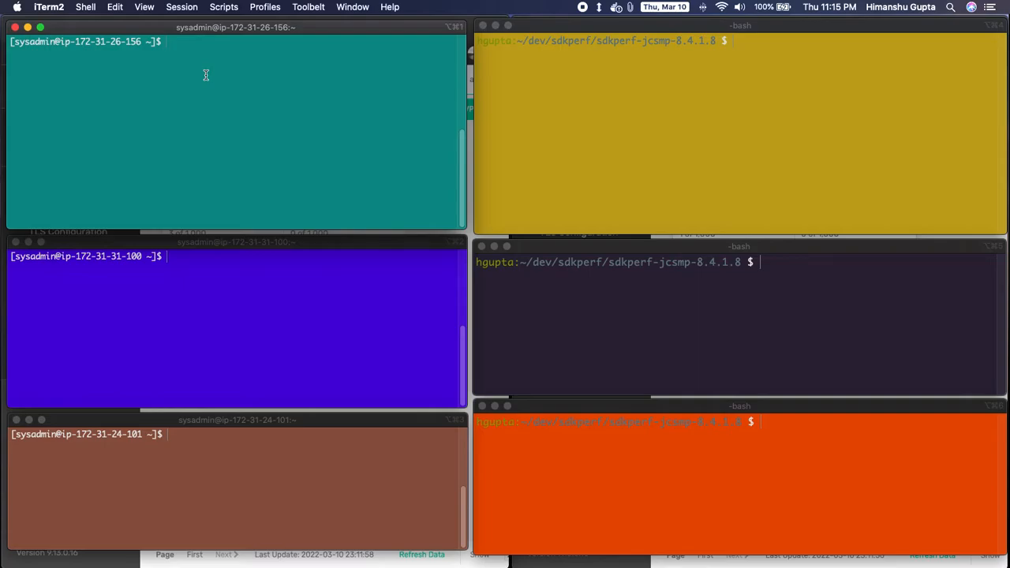
text(solaceclt)
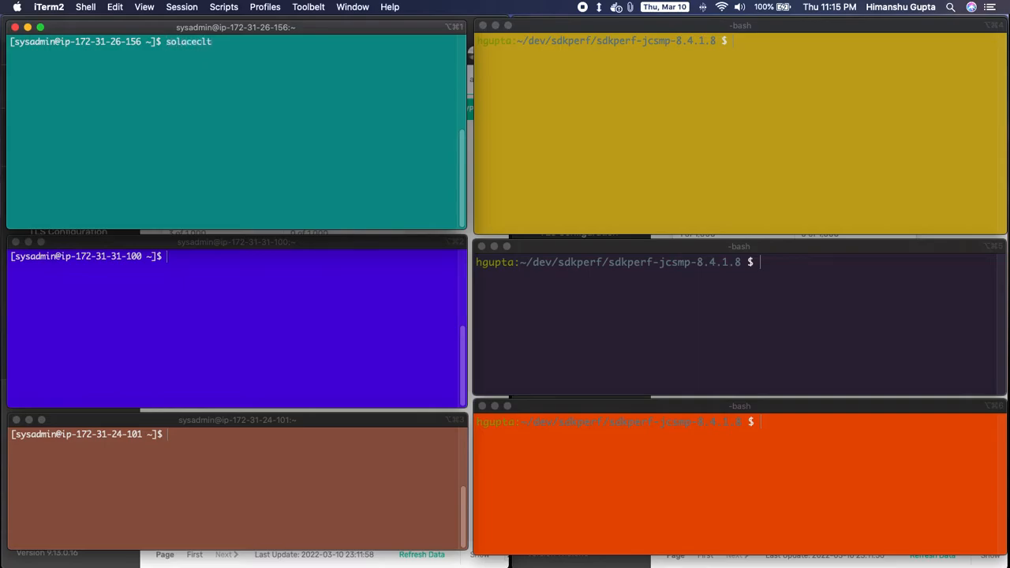
text(cli)
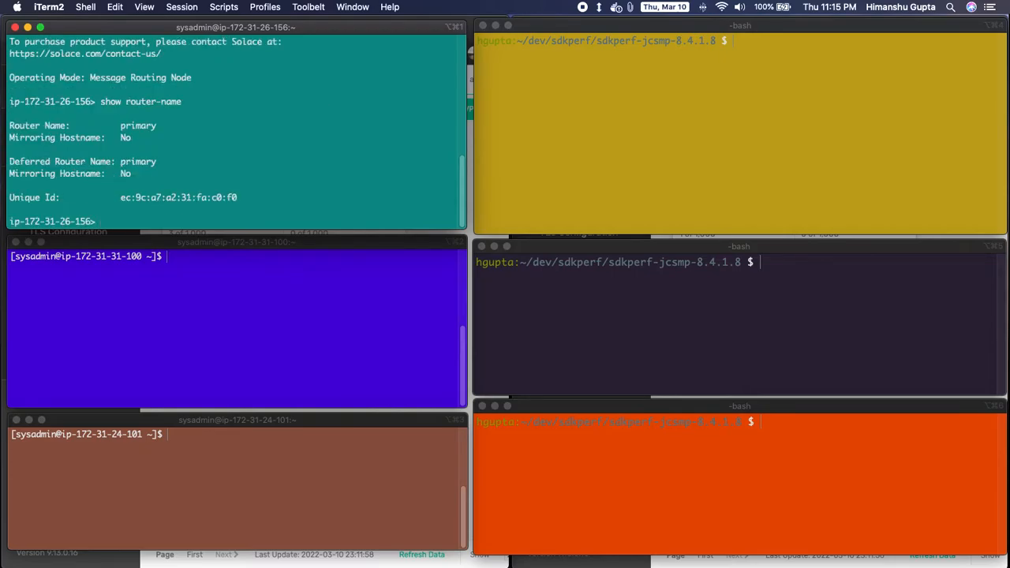
click(252, 307)
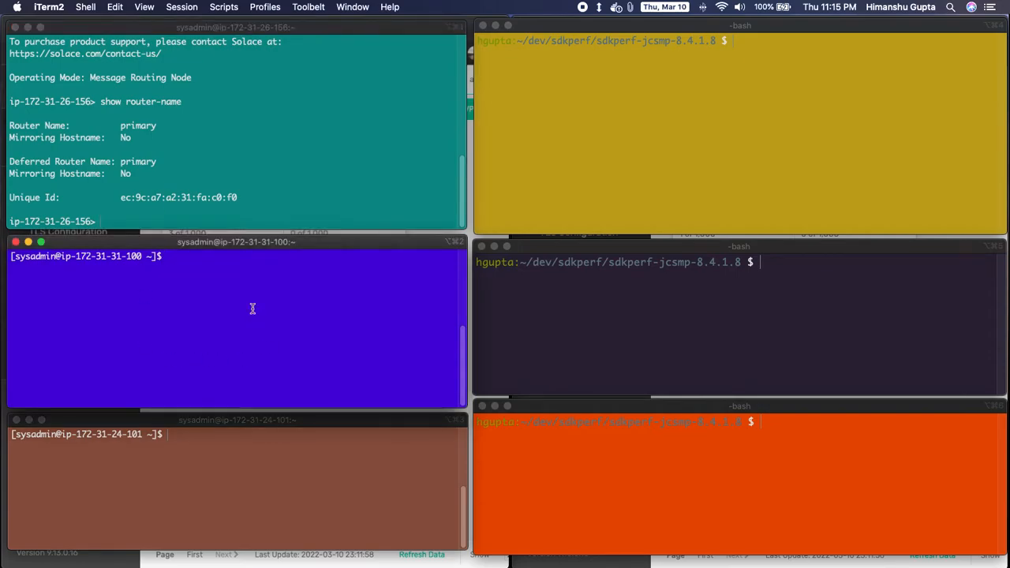
text(solacectl cli)
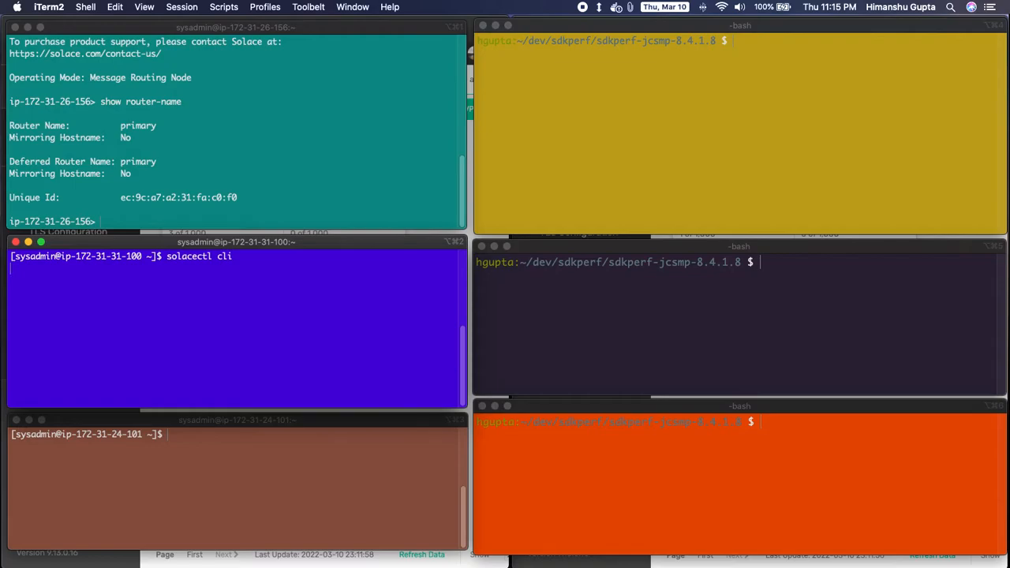
Query 'show router-name' on the brokers and 'show redundancy' on the primary.
text(show router-name)
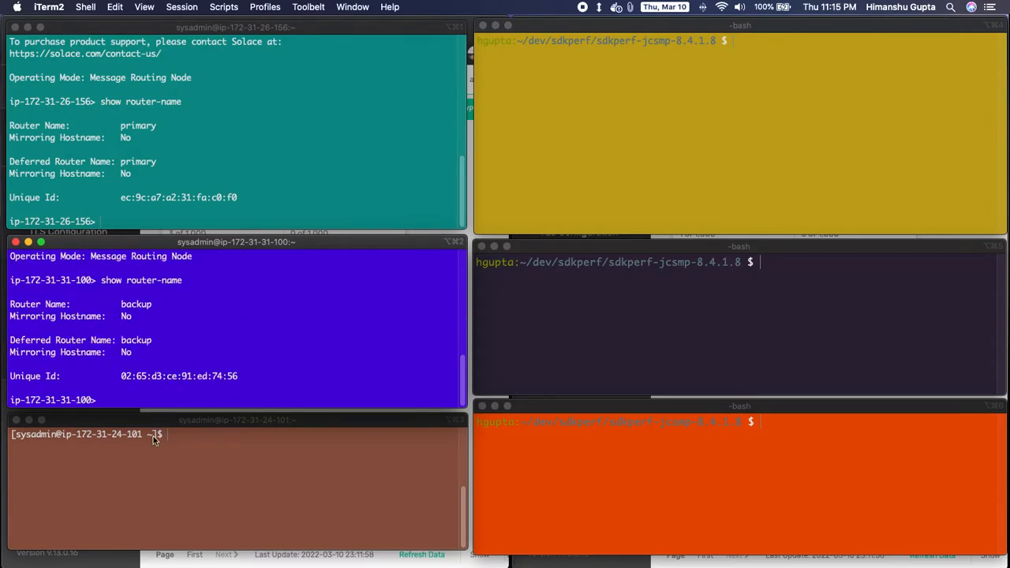
text(show)
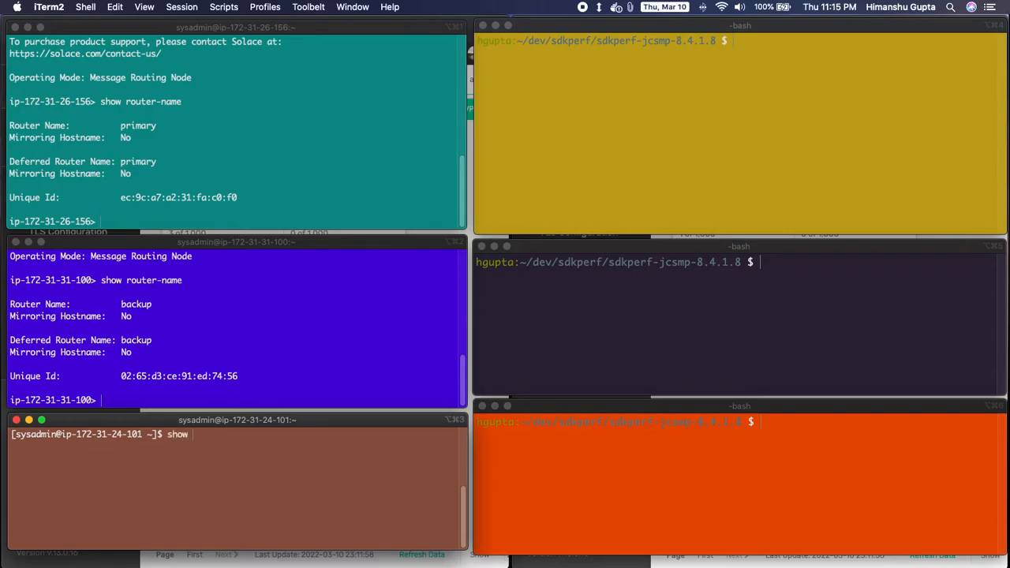
text(rout)
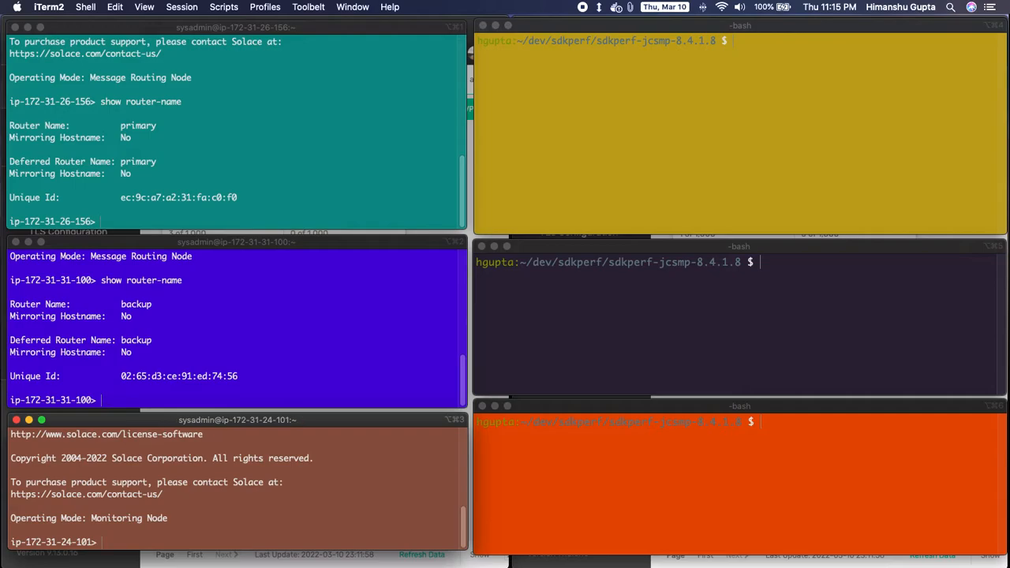
text(show router-)
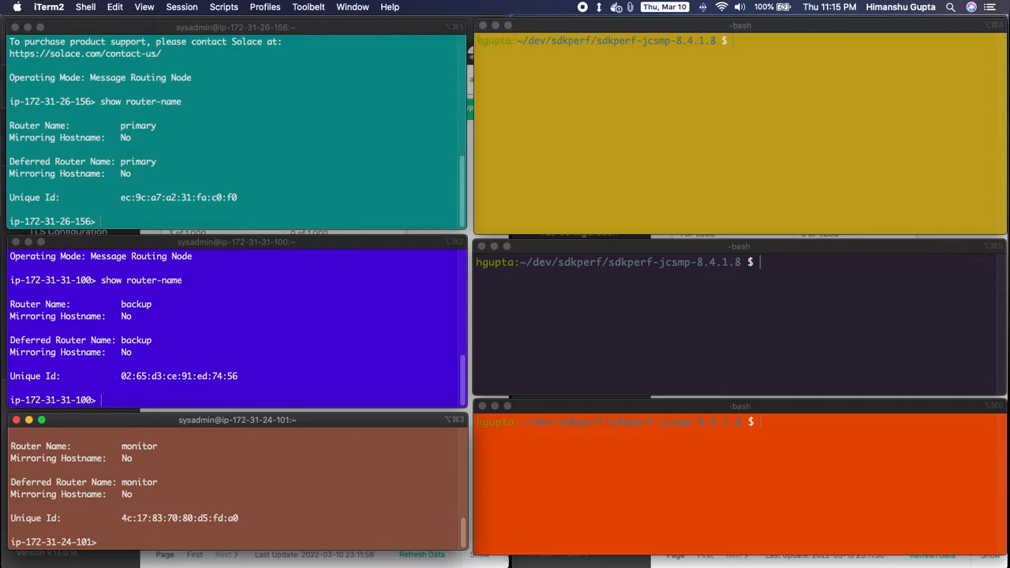
mouse_move(212, 388)
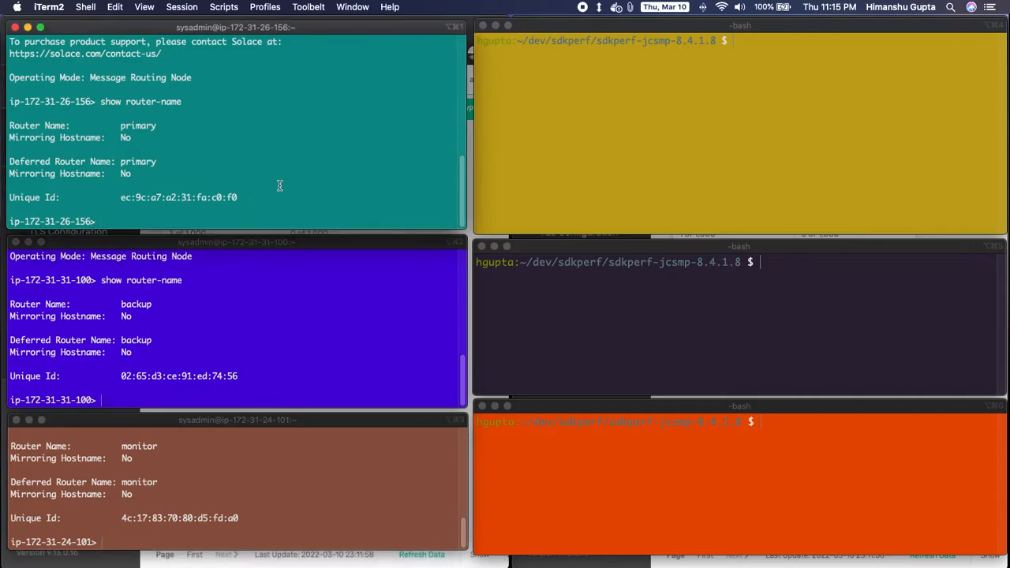
text(show redundancy)
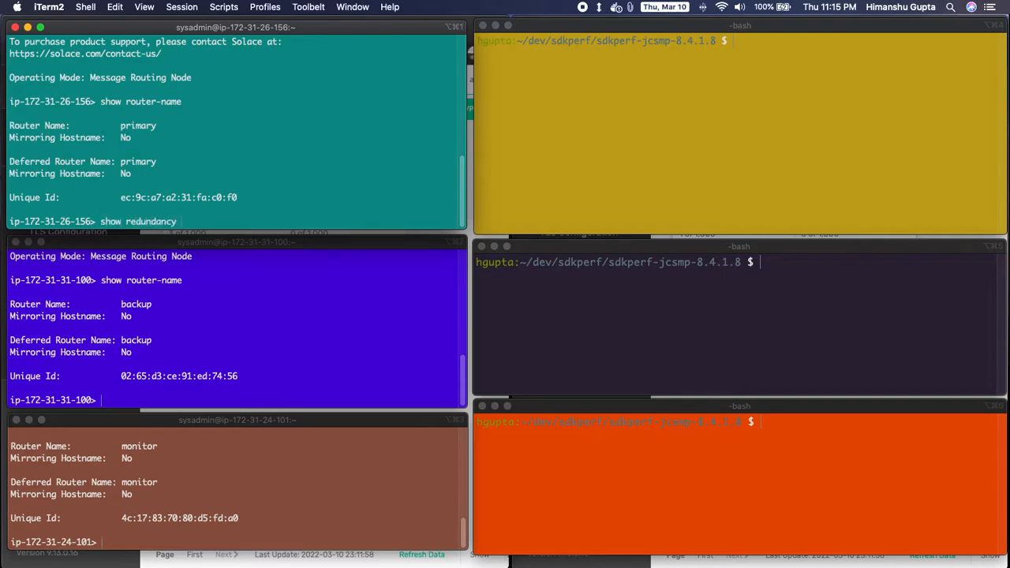
key(Return)
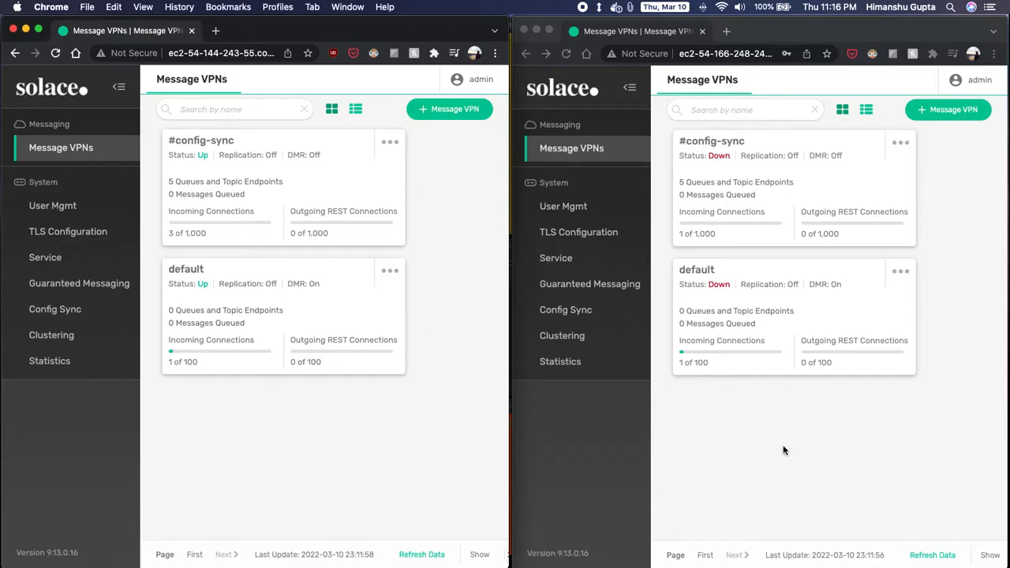
mouse_move(411, 481)
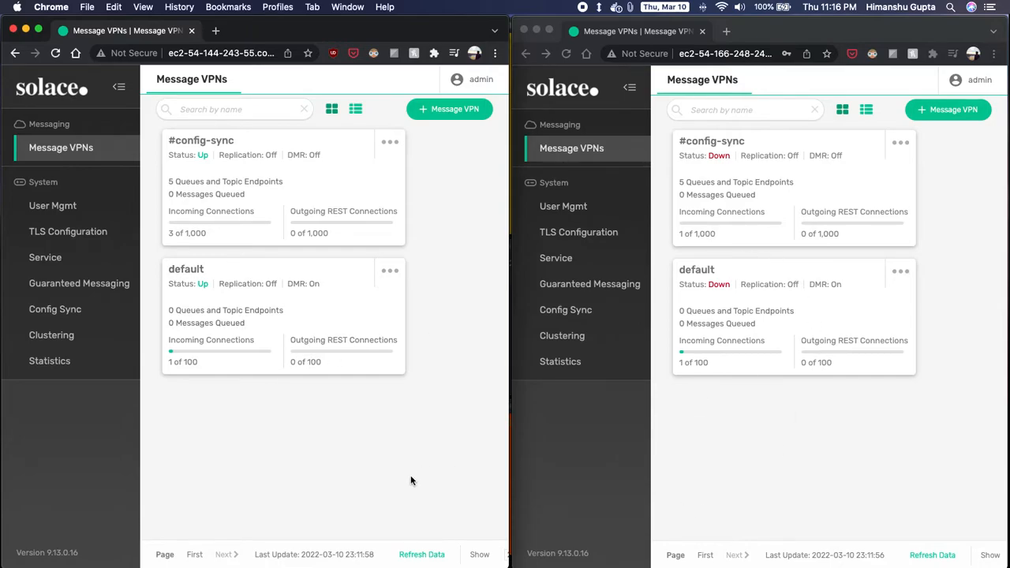
mouse_move(300, 483)
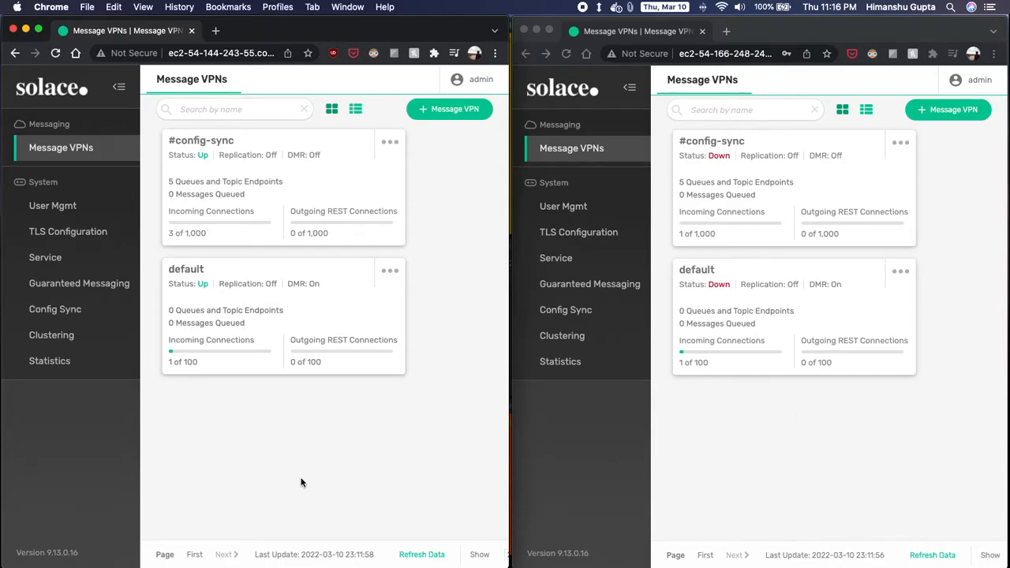
mouse_move(776, 435)
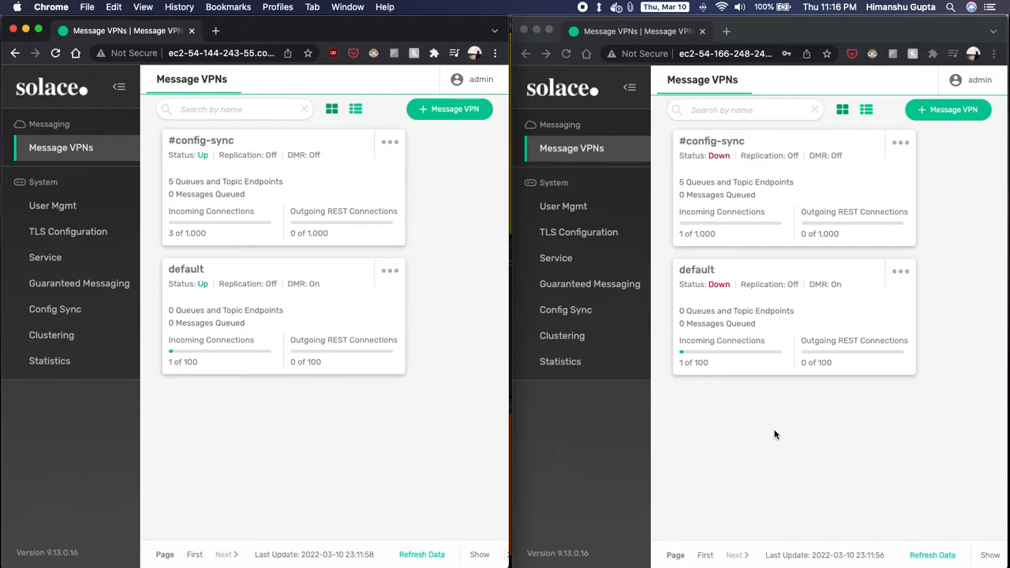
mouse_move(348, 416)
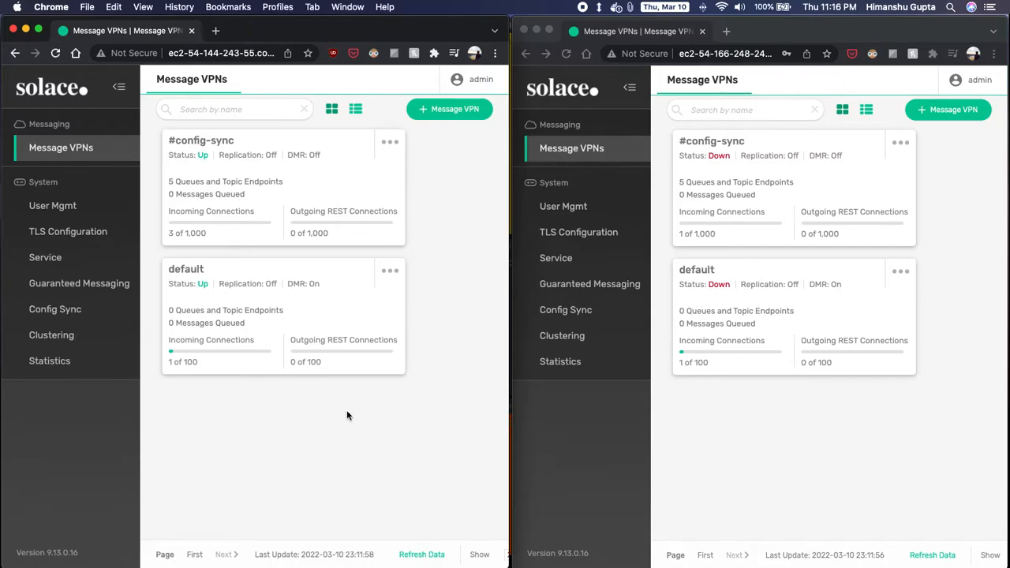
mouse_move(267, 318)
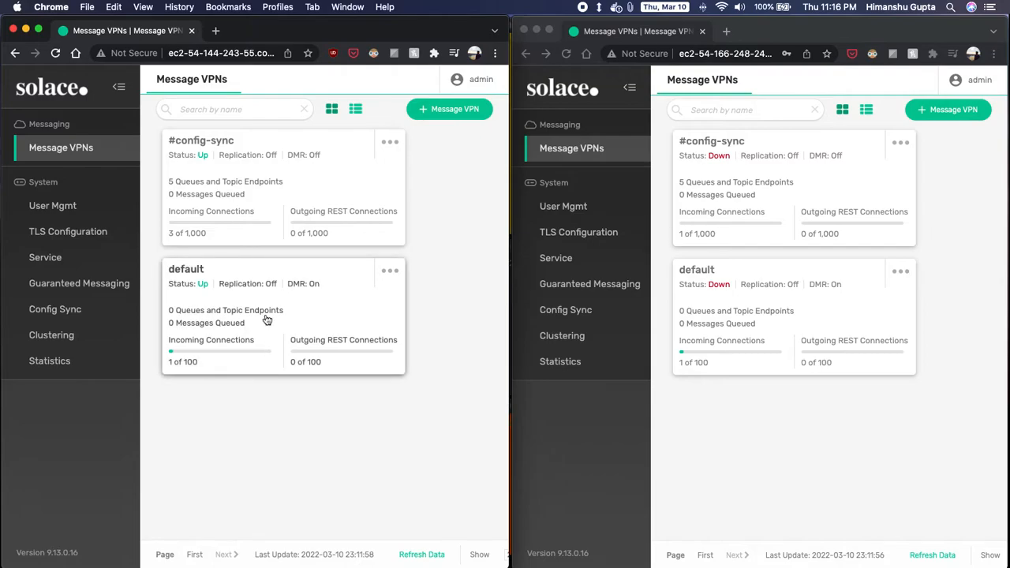
Show the default VPN's client usernames under Access Control on the primary broker.
click(186, 268)
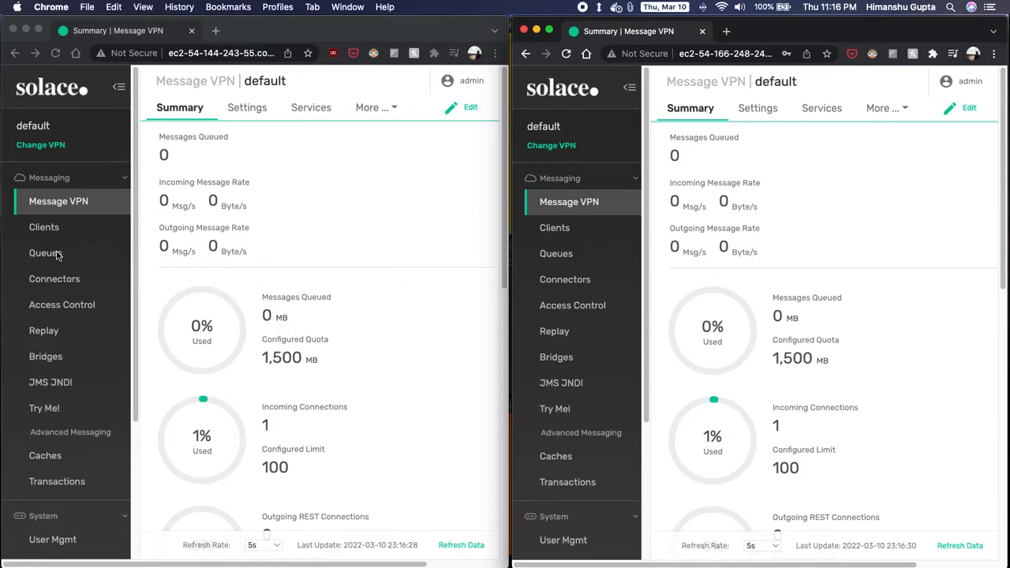
click(62, 305)
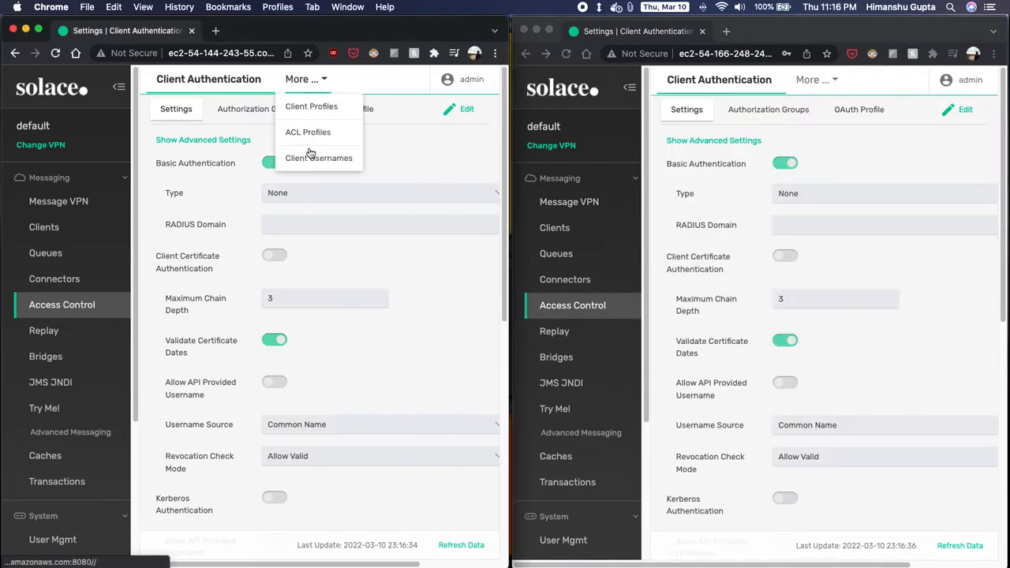
click(319, 158)
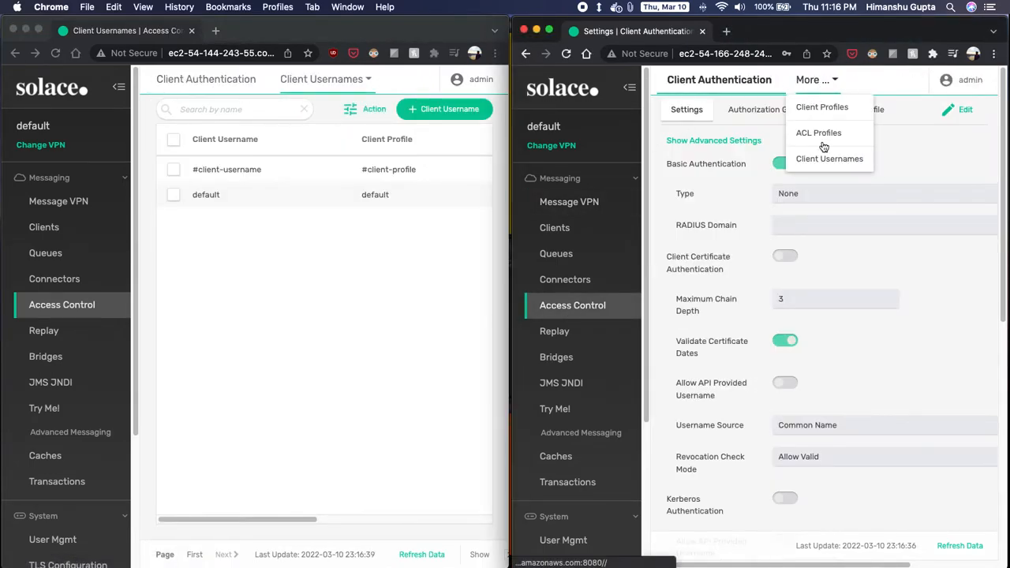
Create and enable client username 'demo' on the primary, then refresh the backup's list.
click(830, 157)
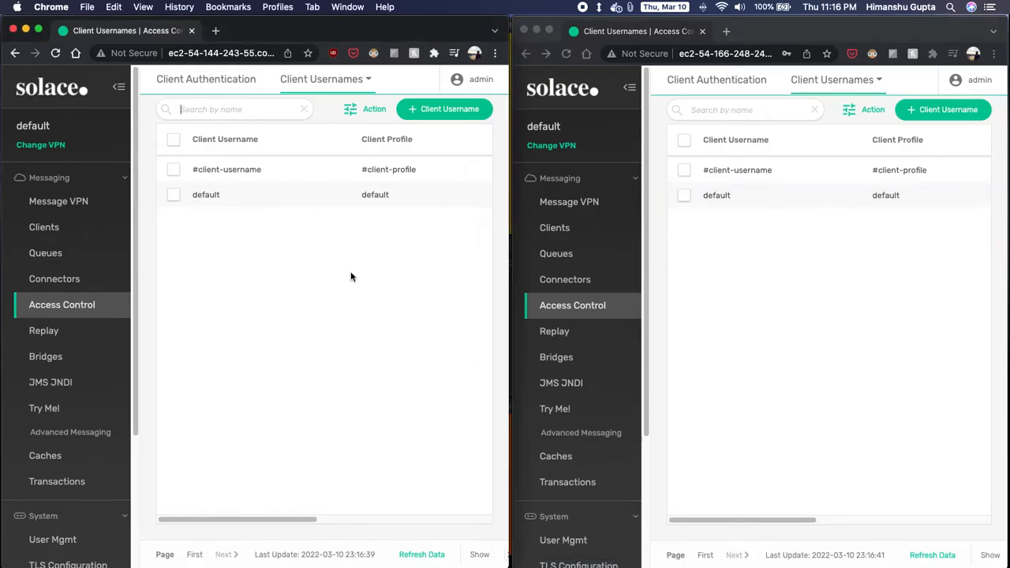
text(demo)
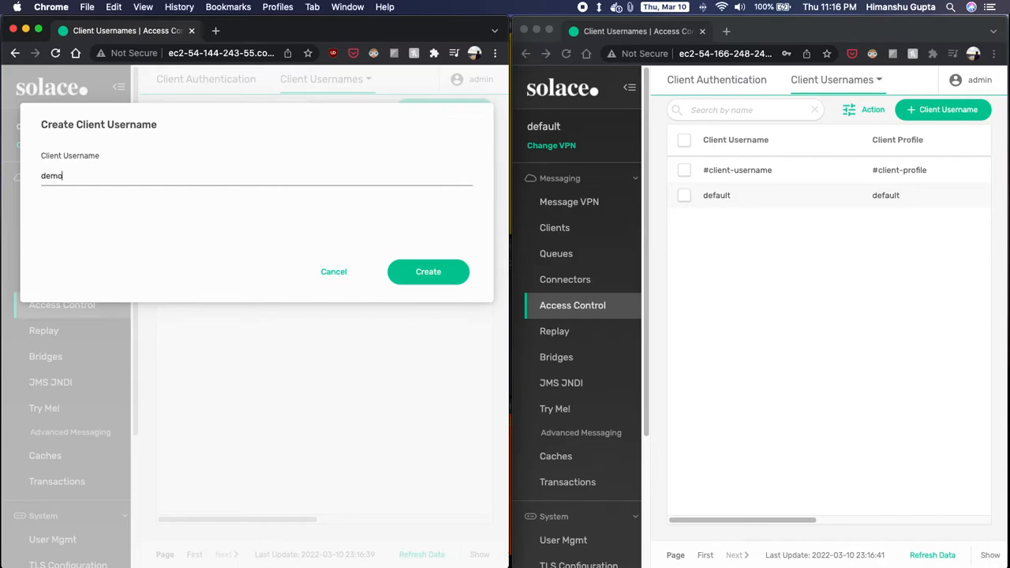
click(427, 272)
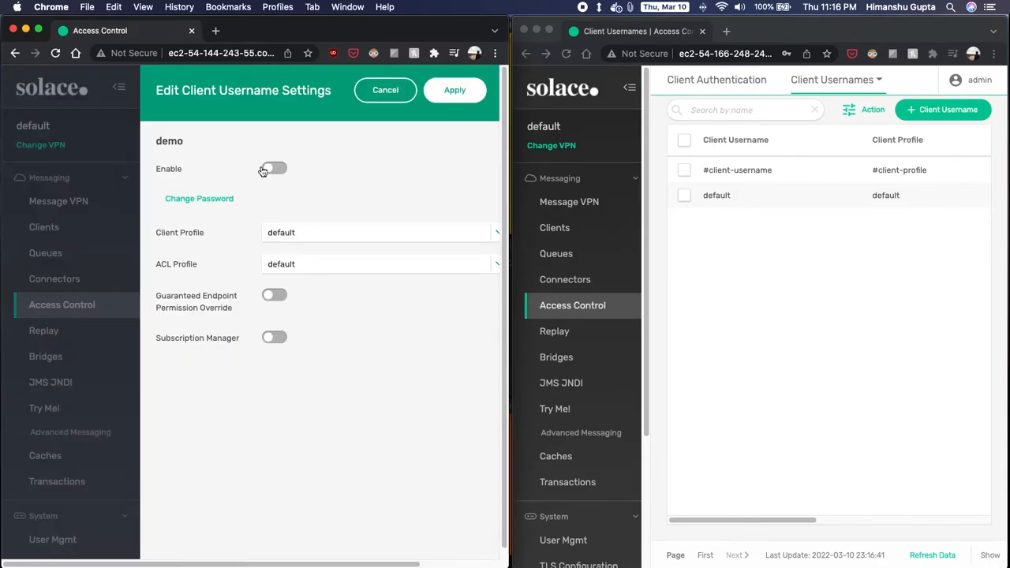
click(275, 167)
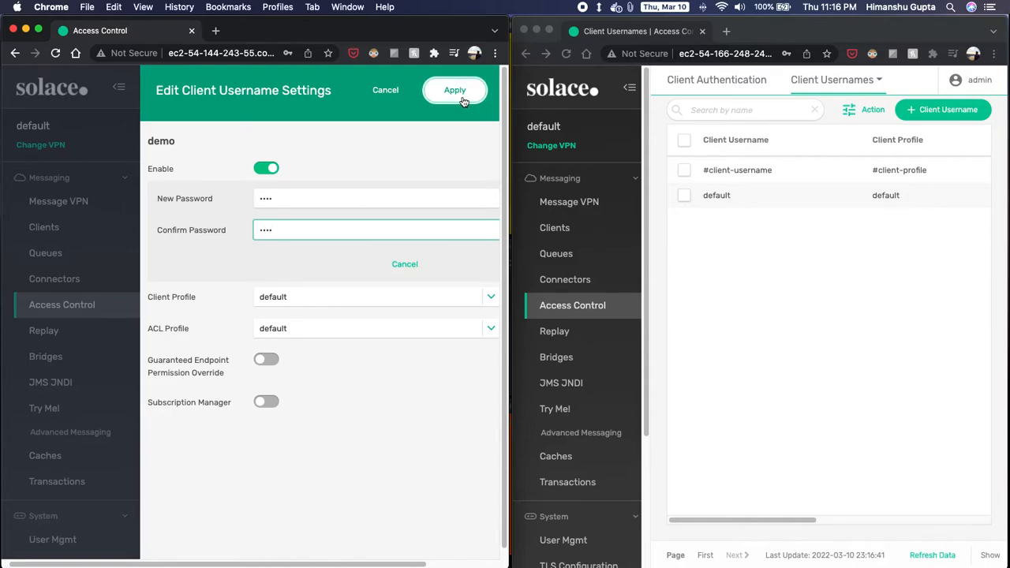
click(454, 90)
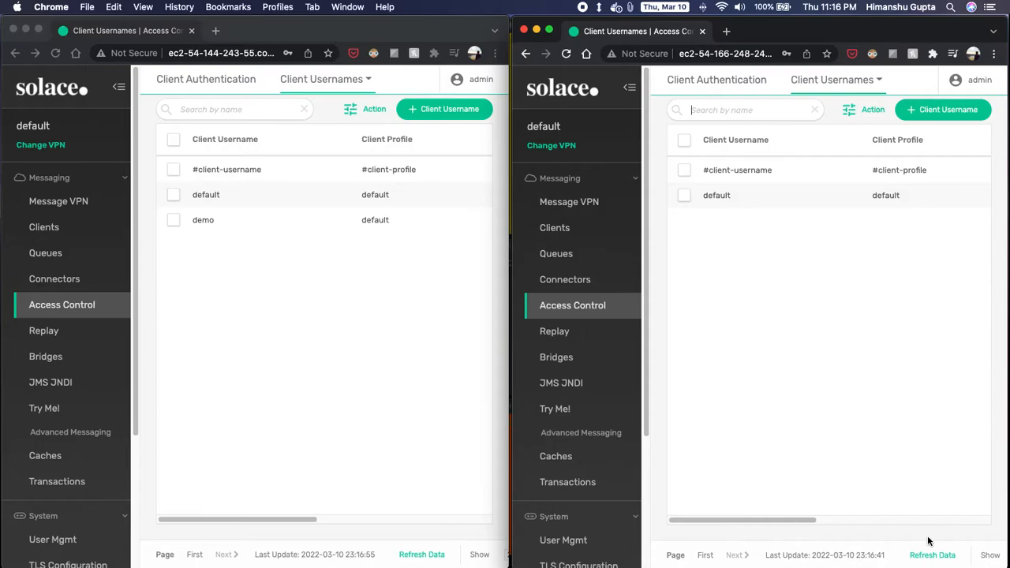
click(931, 555)
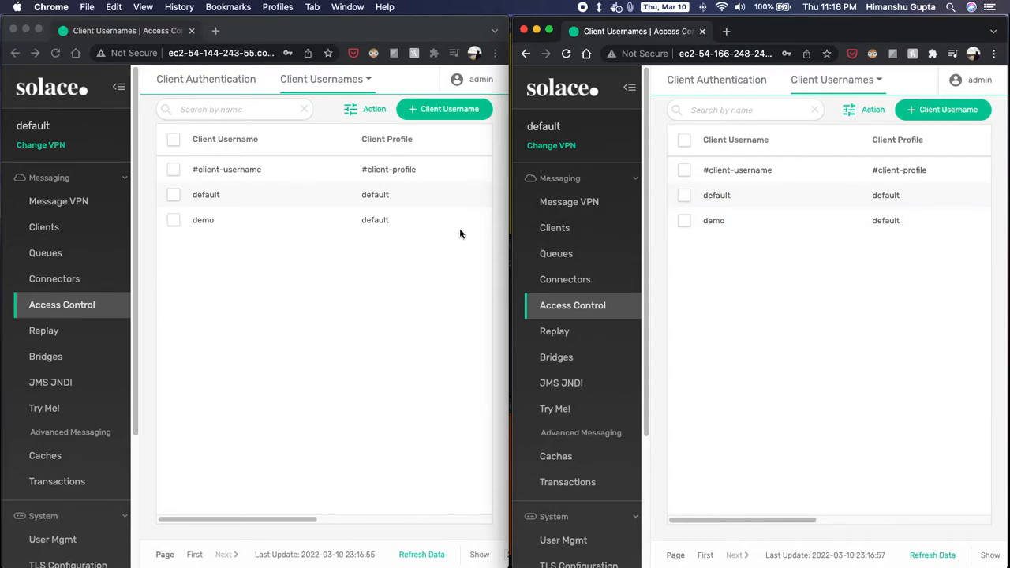
mouse_move(801, 262)
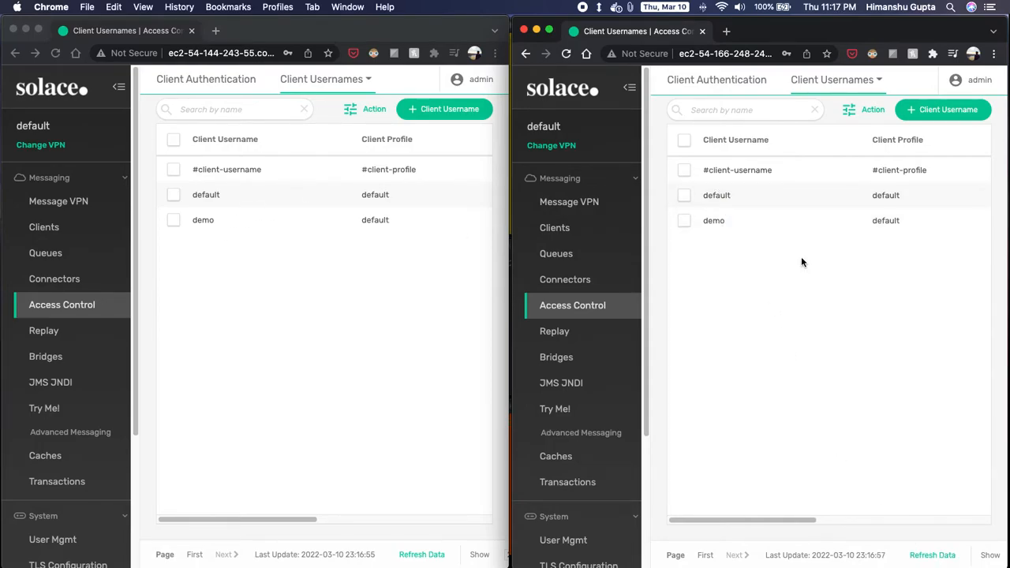
mouse_move(798, 196)
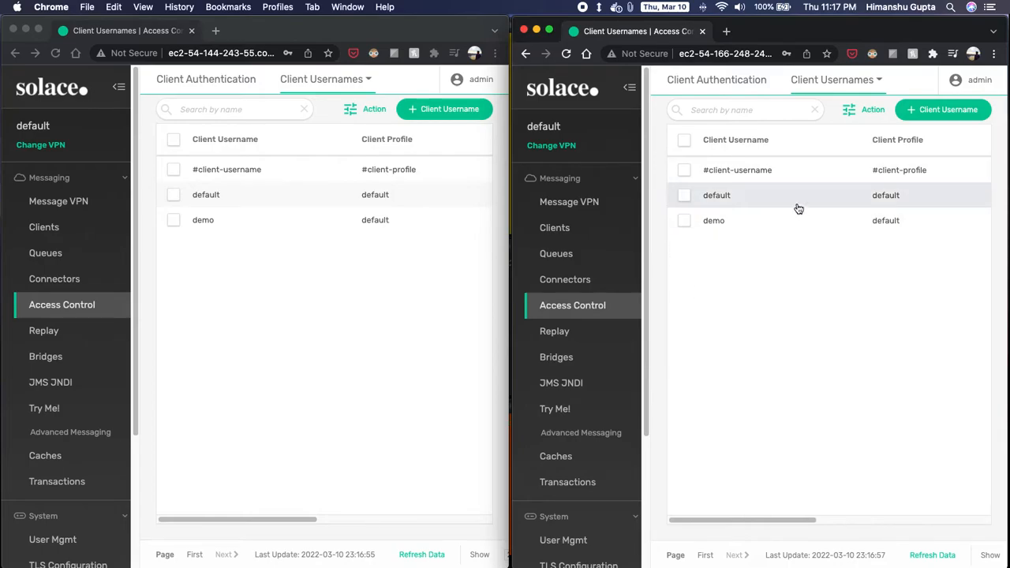
Create queue q1 on the primary with the default settings applied.
click(44, 252)
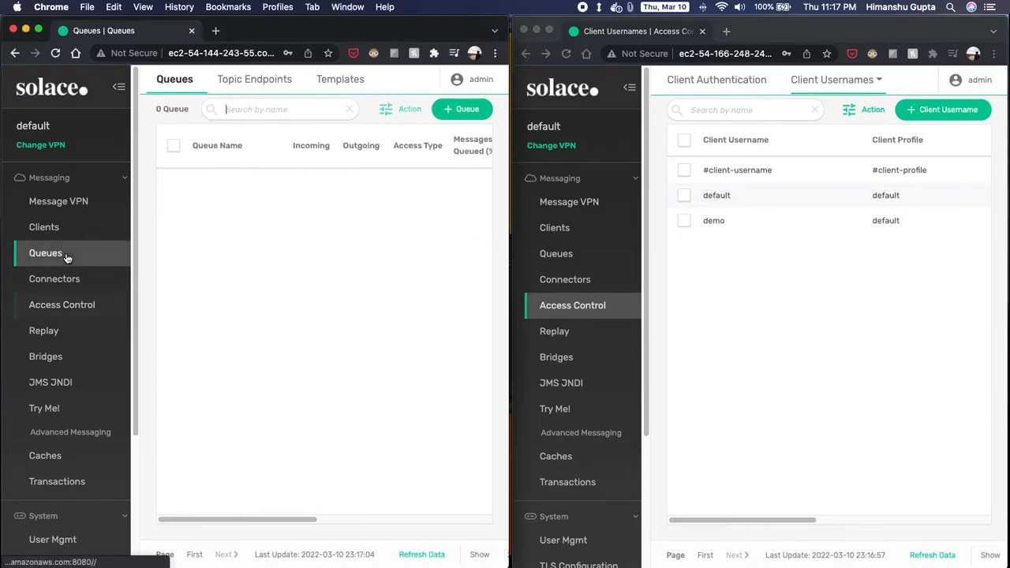
click(461, 109)
text(q1)
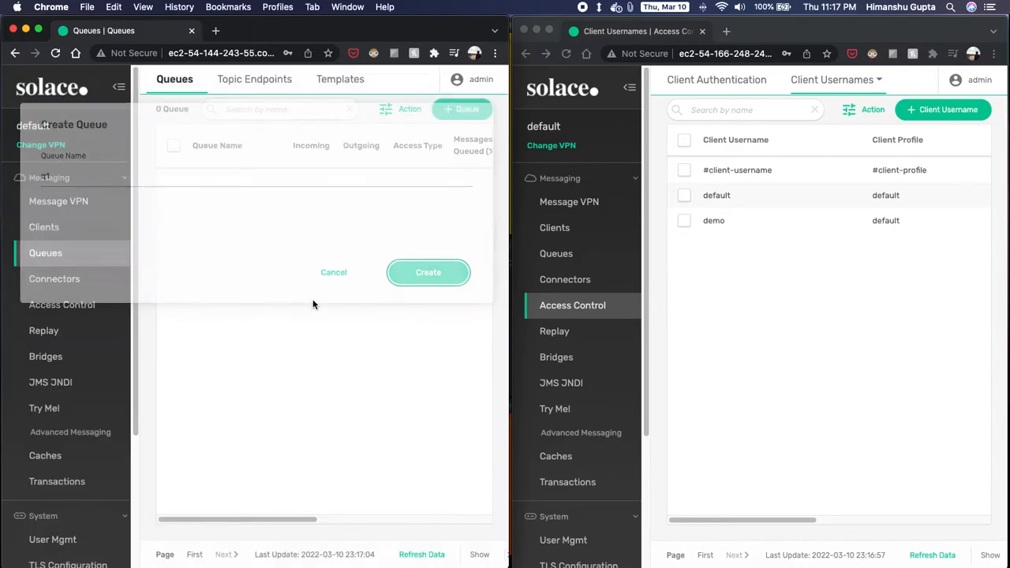
click(427, 271)
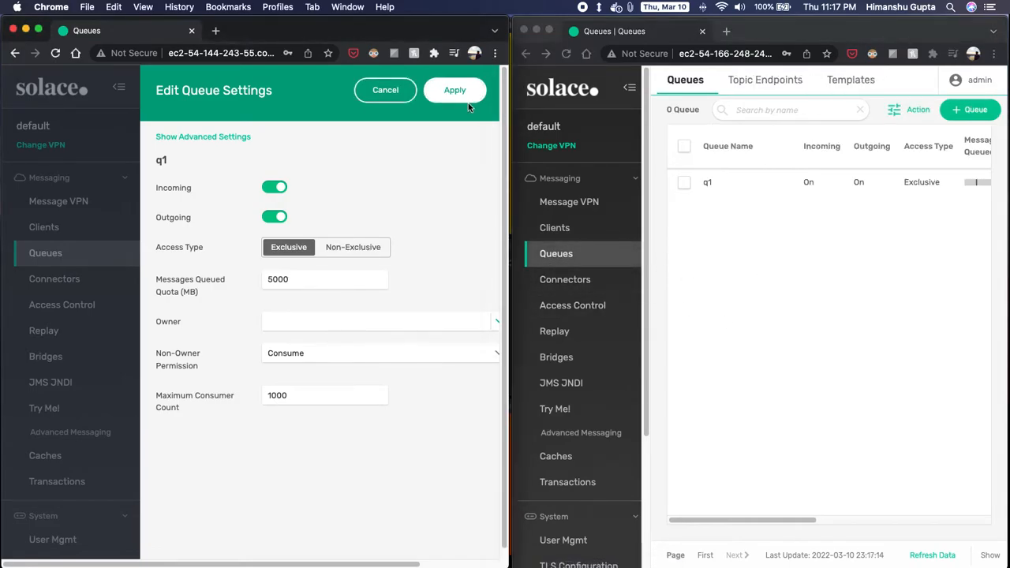
click(454, 89)
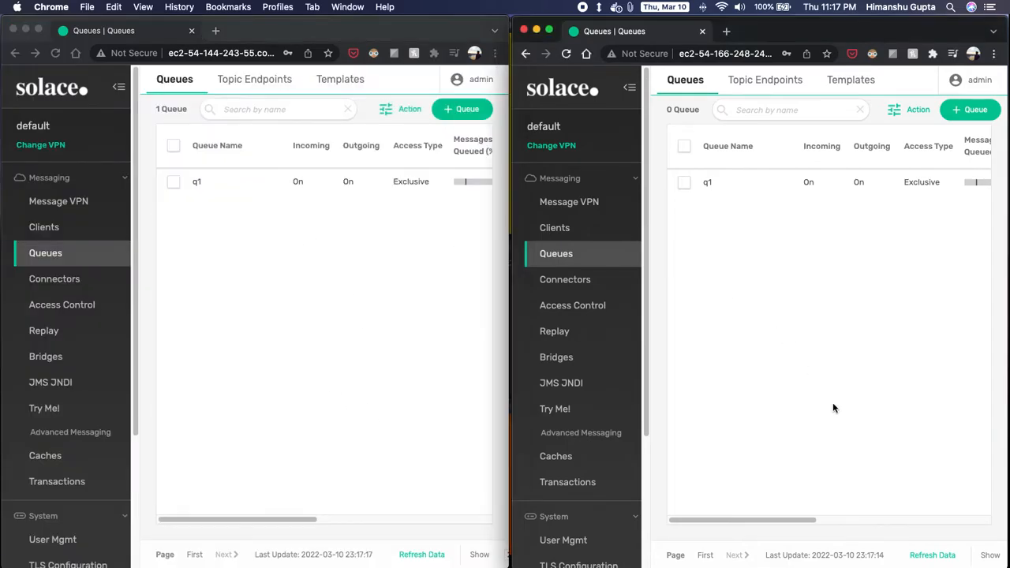
mouse_move(804, 387)
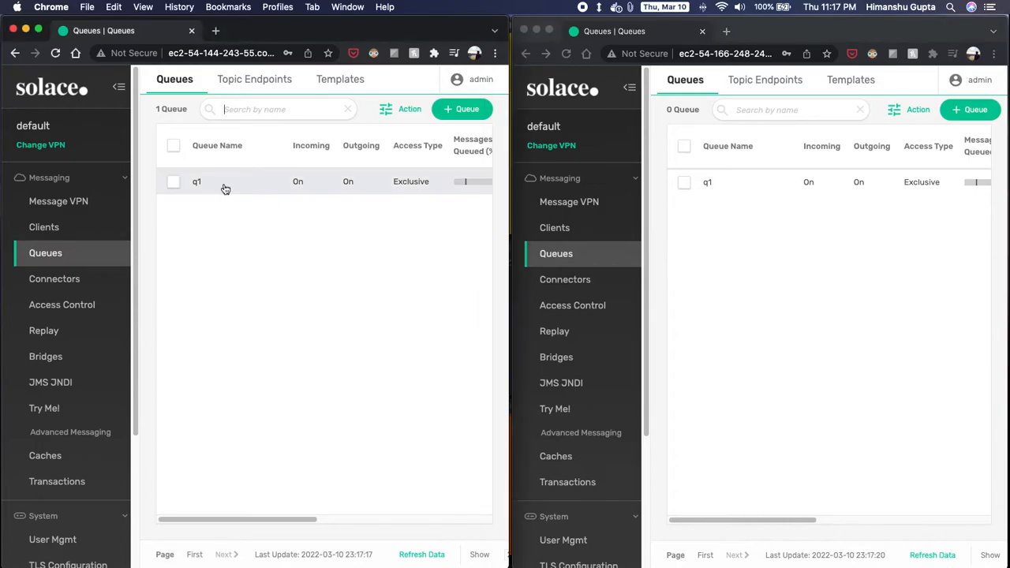
Add the topic subscription EQ/US/> to queue q1 on the primary, with the backup's subscriptions shown.
click(196, 181)
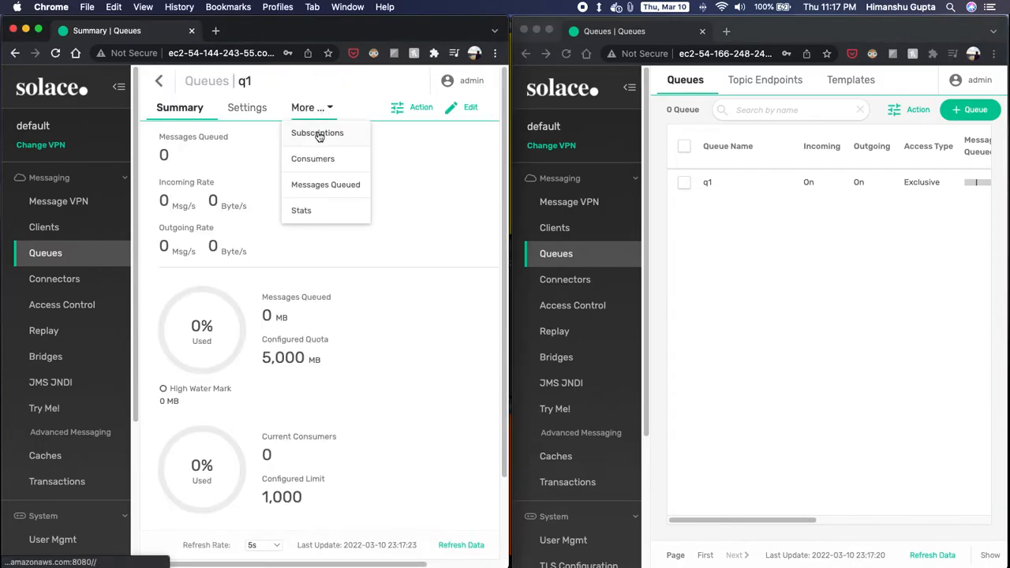
click(317, 133)
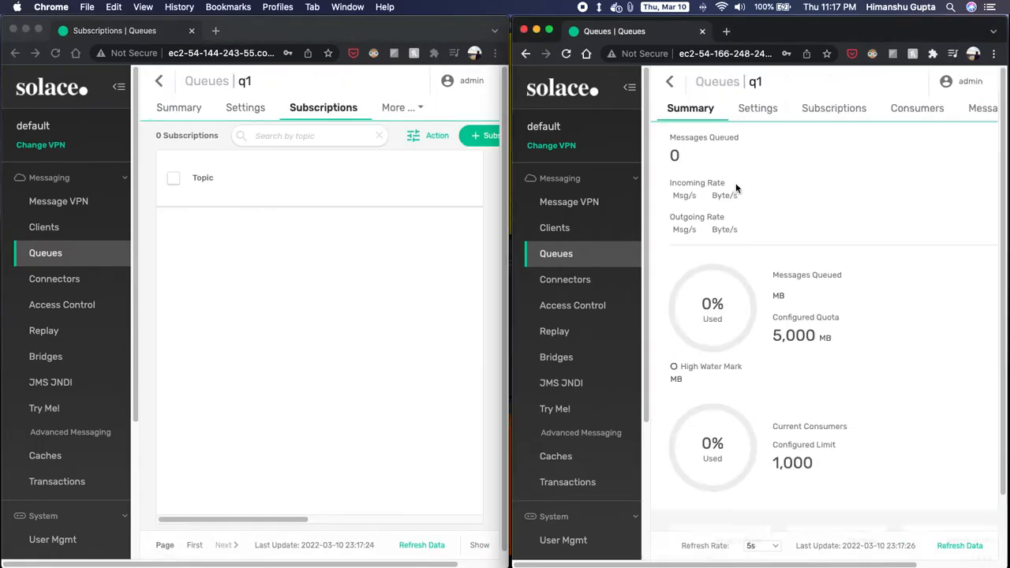
click(833, 107)
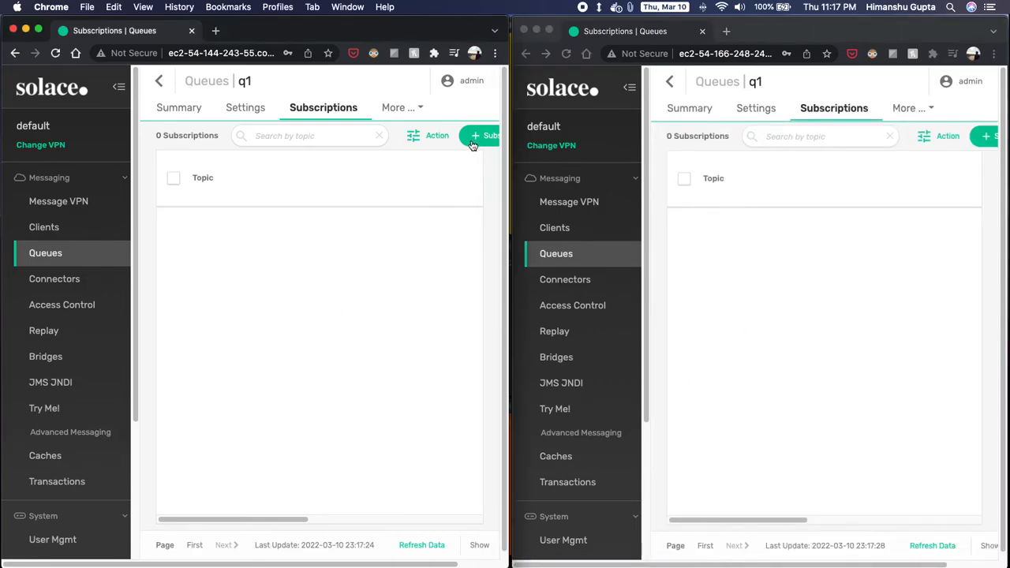
click(473, 136)
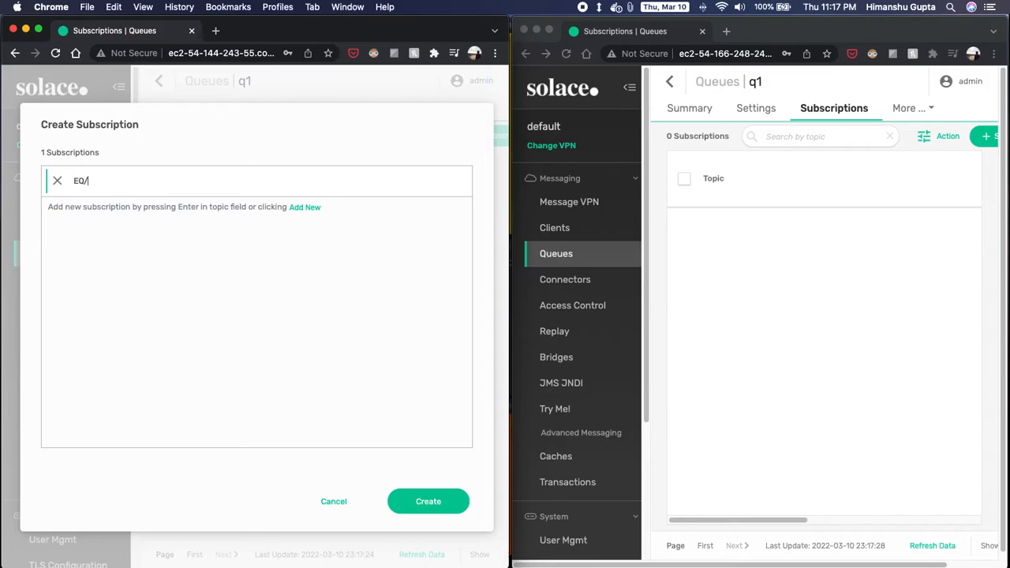
text(US)
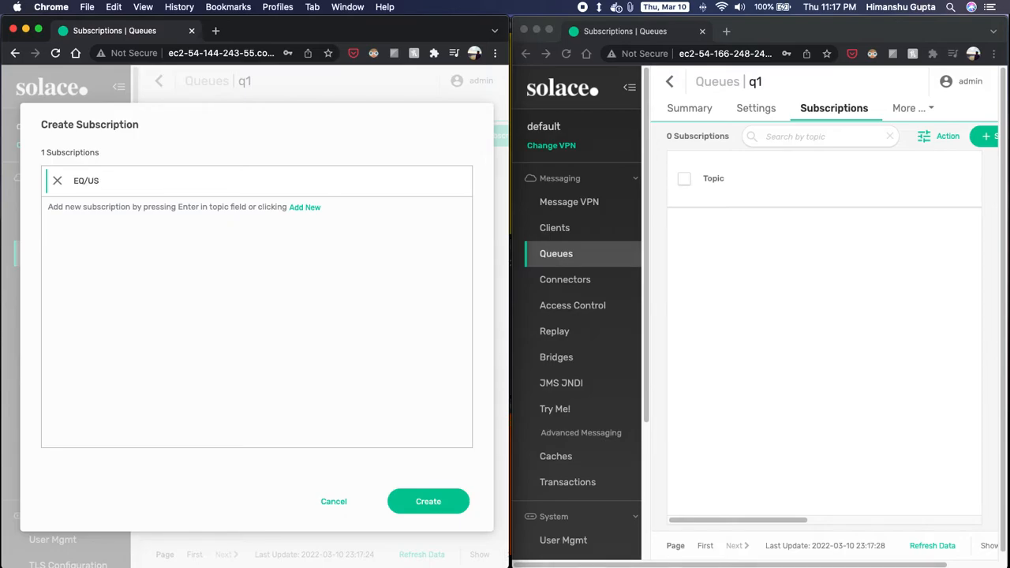
text(/)
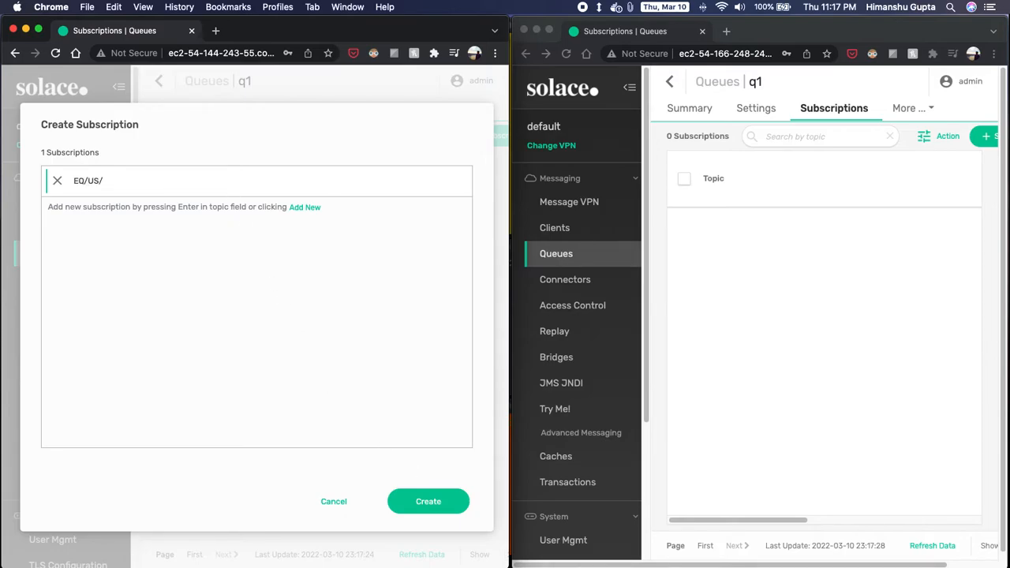
text(>)
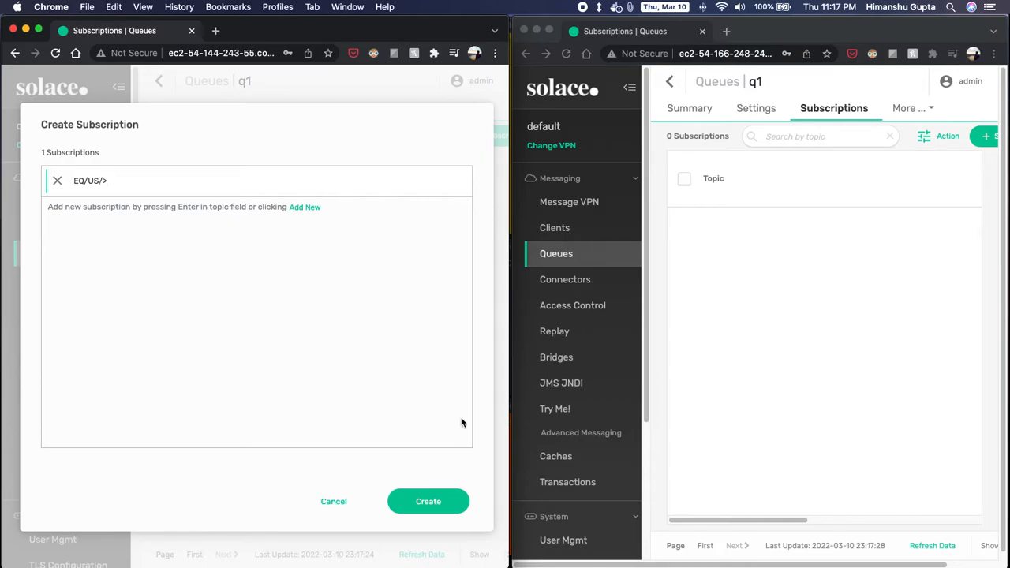
click(428, 502)
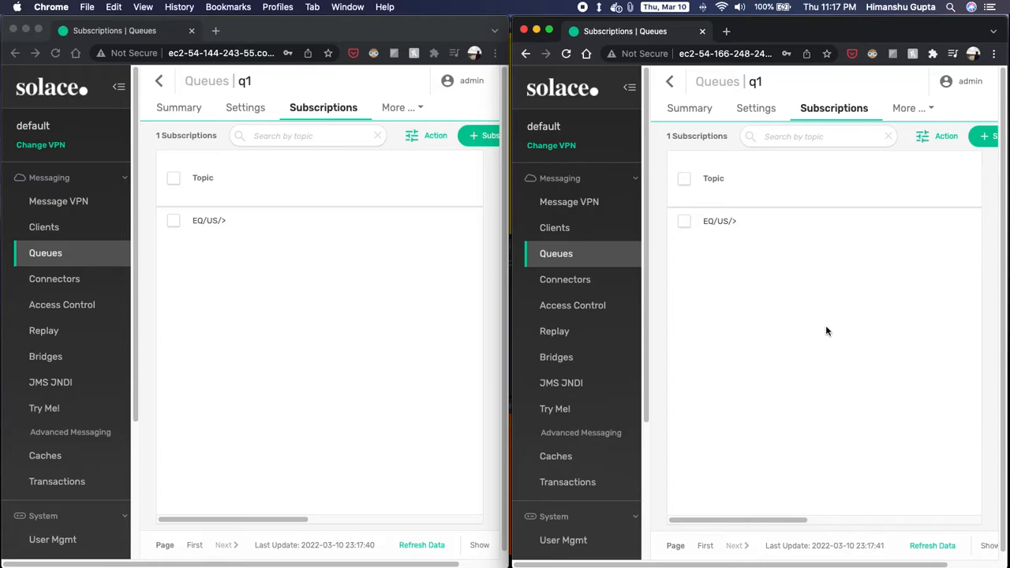
mouse_move(821, 334)
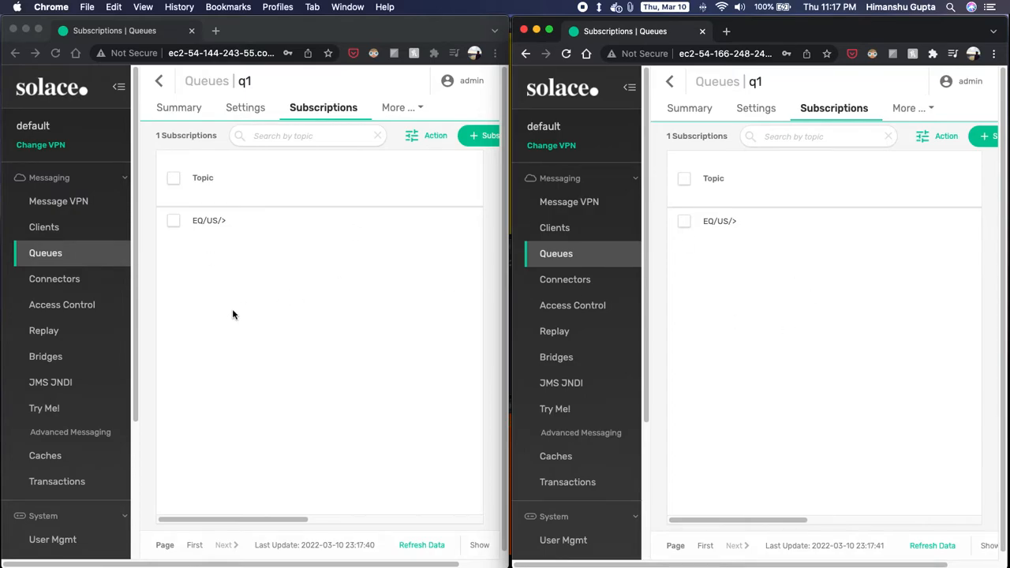
mouse_move(237, 372)
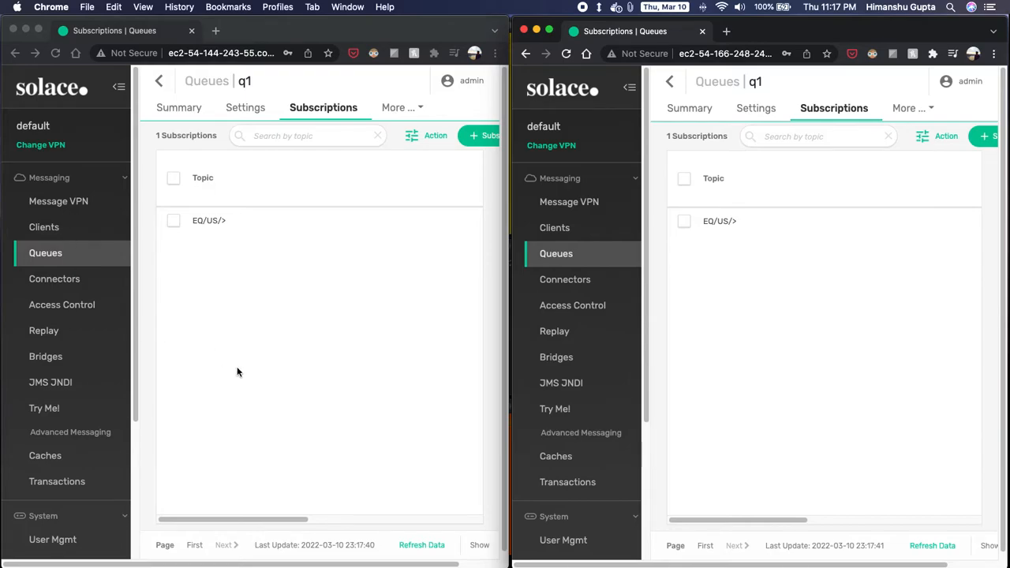
Bring the iTerm2 sessions forward for the q1 subscriber command.
click(58, 202)
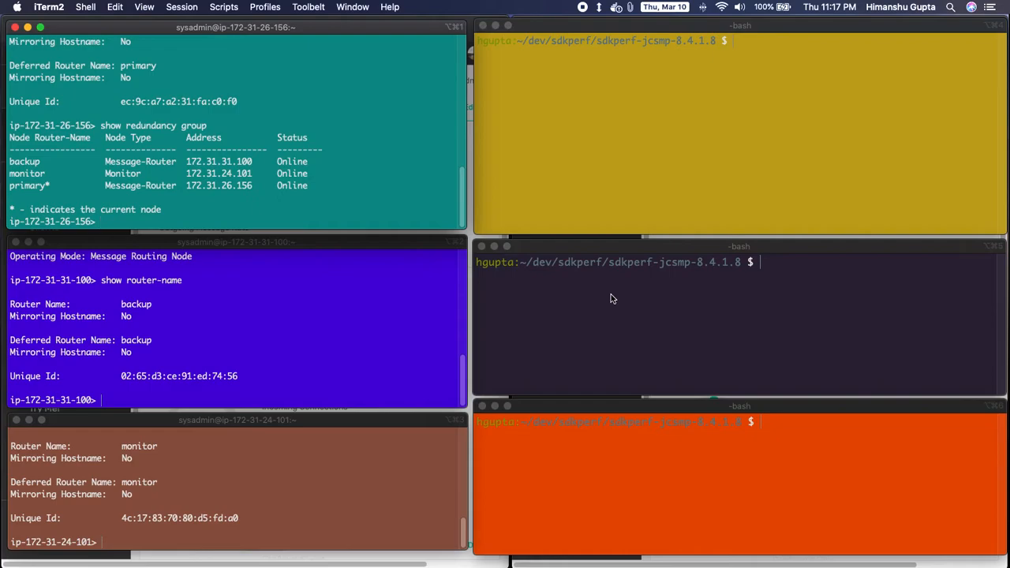
mouse_move(619, 281)
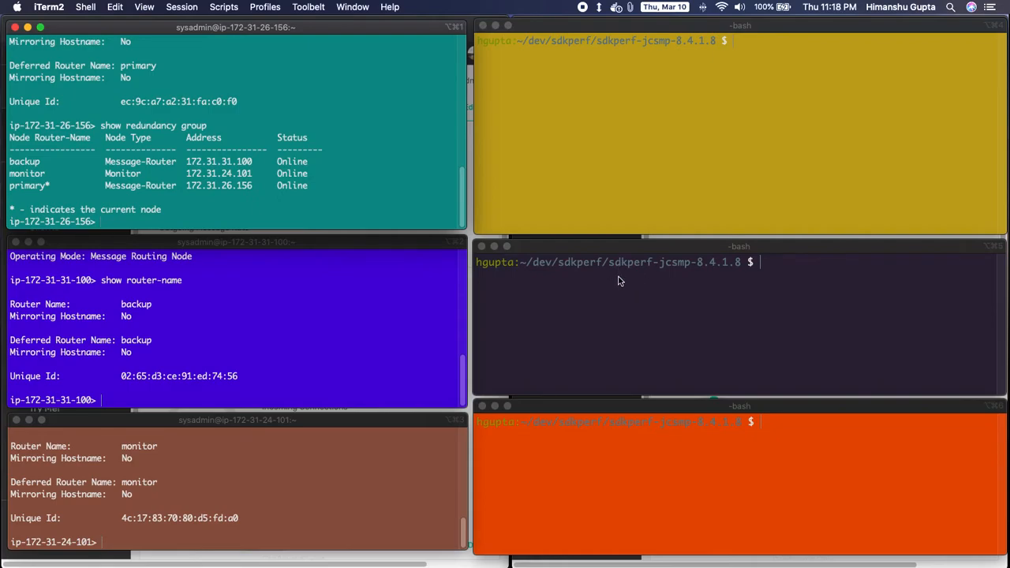
mouse_move(644, 211)
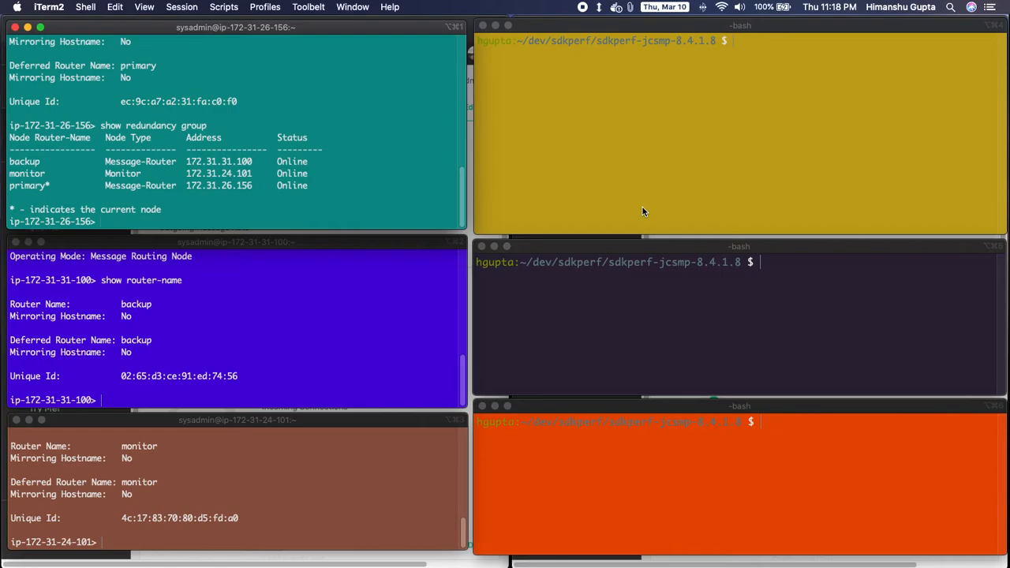
mouse_move(647, 218)
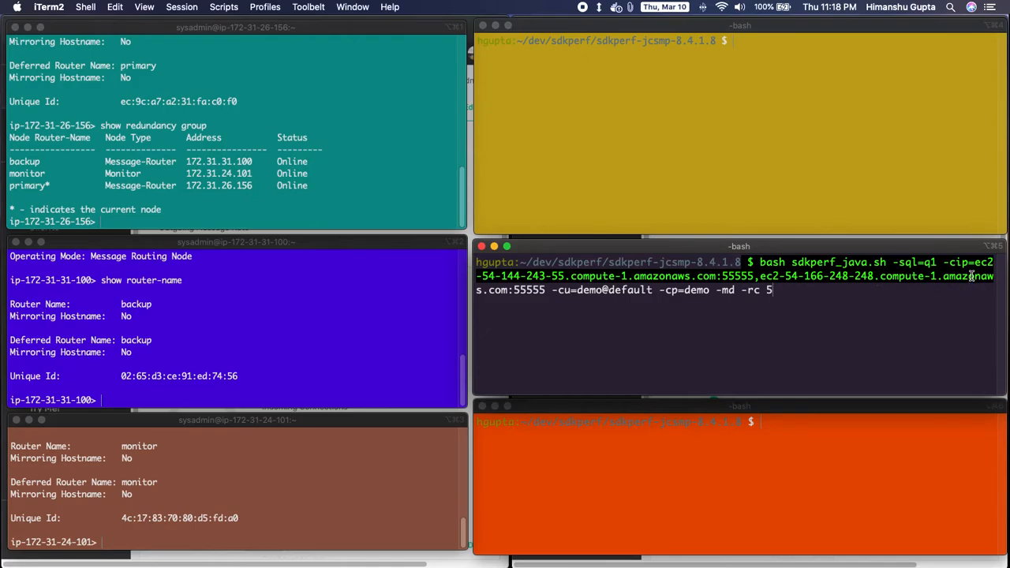
mouse_move(582, 287)
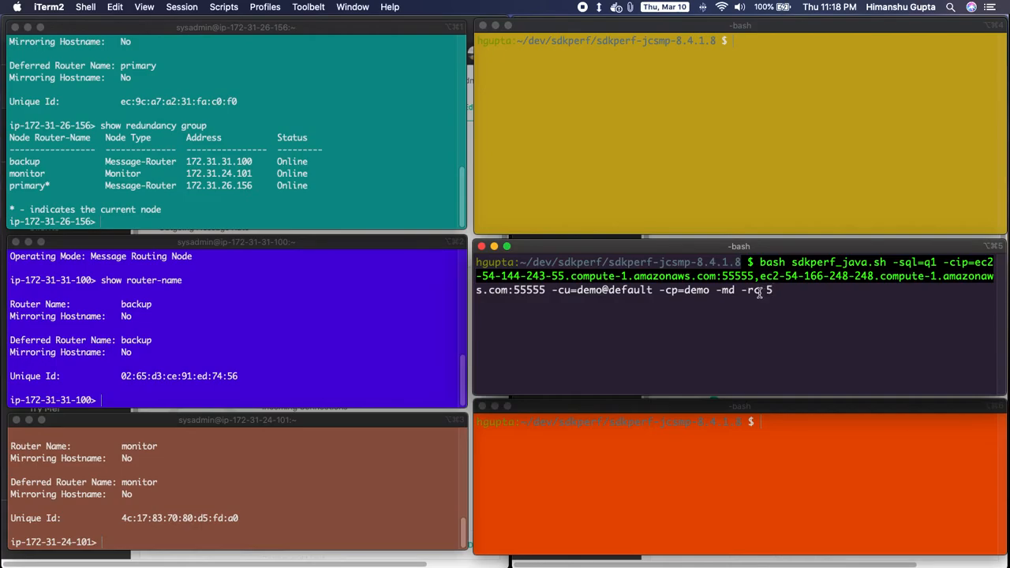
mouse_move(748, 303)
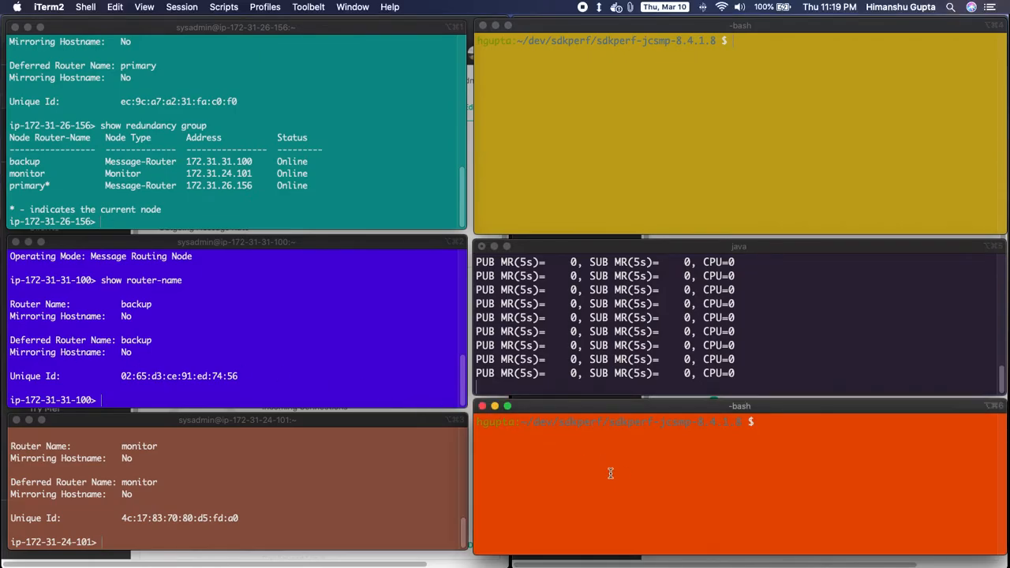
mouse_move(608, 486)
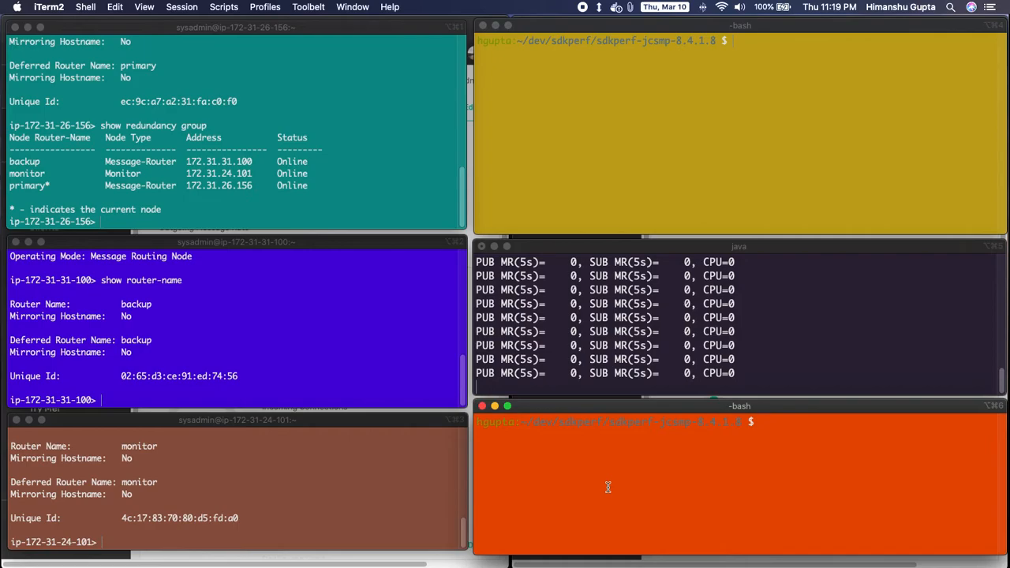
mouse_move(694, 462)
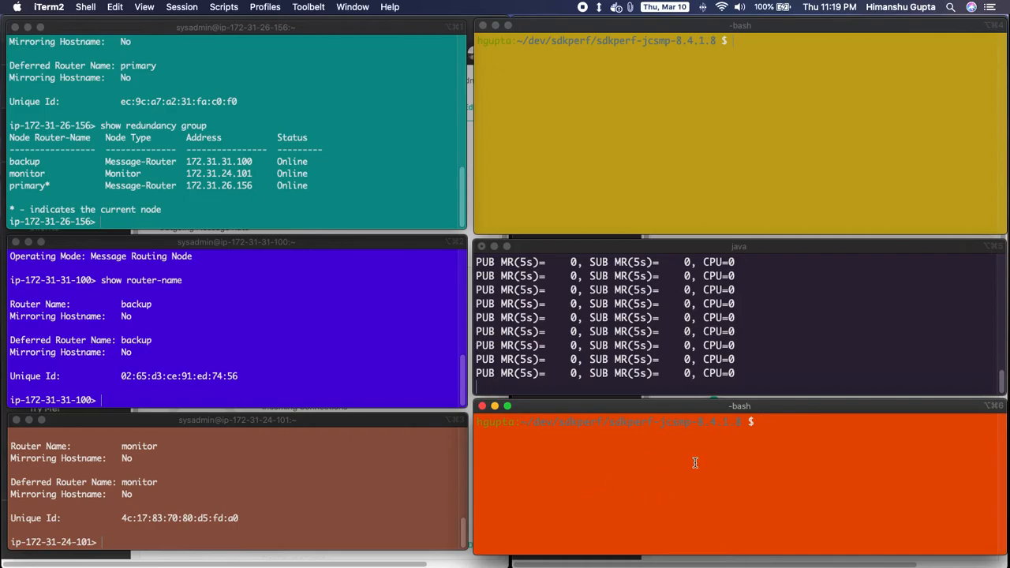
Start an sdkperf subscriber on topic EQ/US/> listing both broker host addresses.
text(bash sdkperf_java.sh -stl="EQ/US/>" -cip=ec2-54-144-243-55.compute-1.amazonaws.com:55555,ec2-54-166-248-248.compute-1.amazonaws.com:55555 -cu)
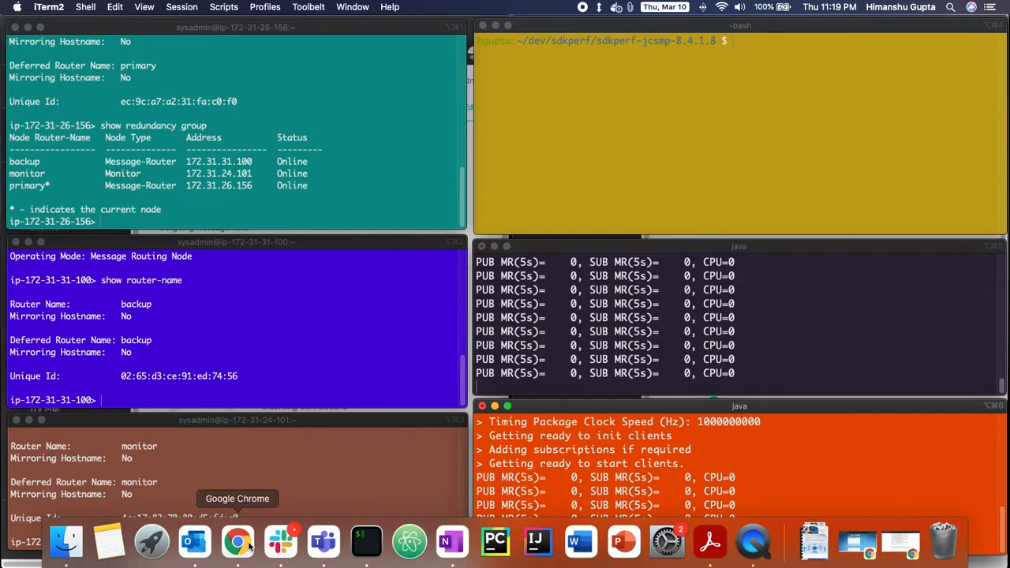
Show queue q1's EQ/US/> subscription and its one active consumer on the primary.
click(237, 541)
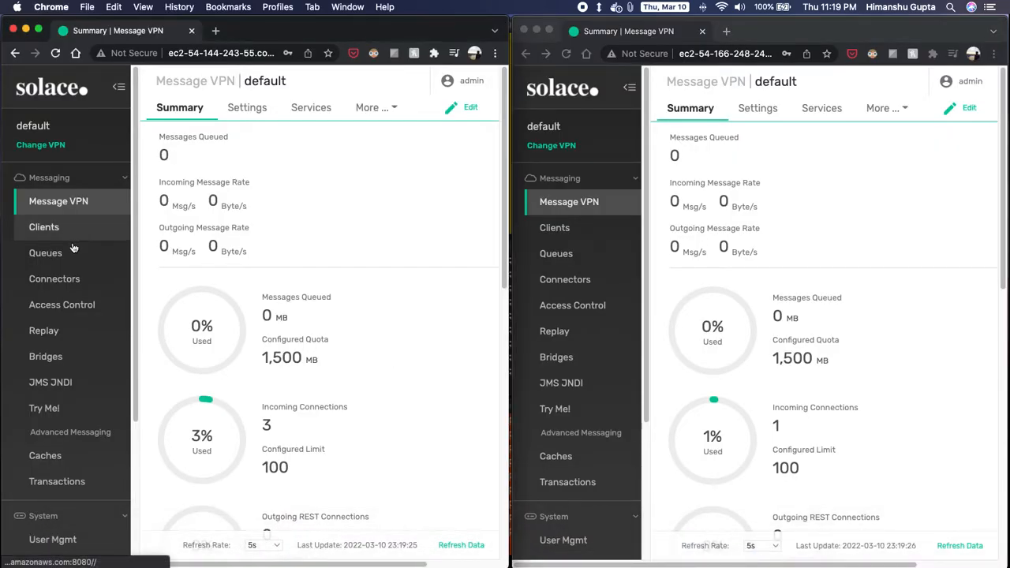
click(44, 252)
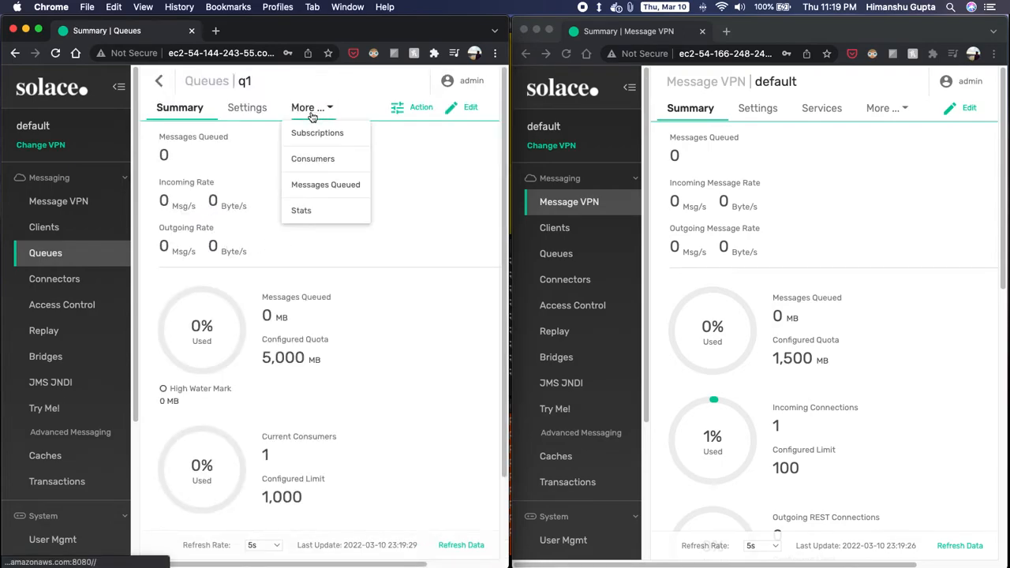
click(318, 132)
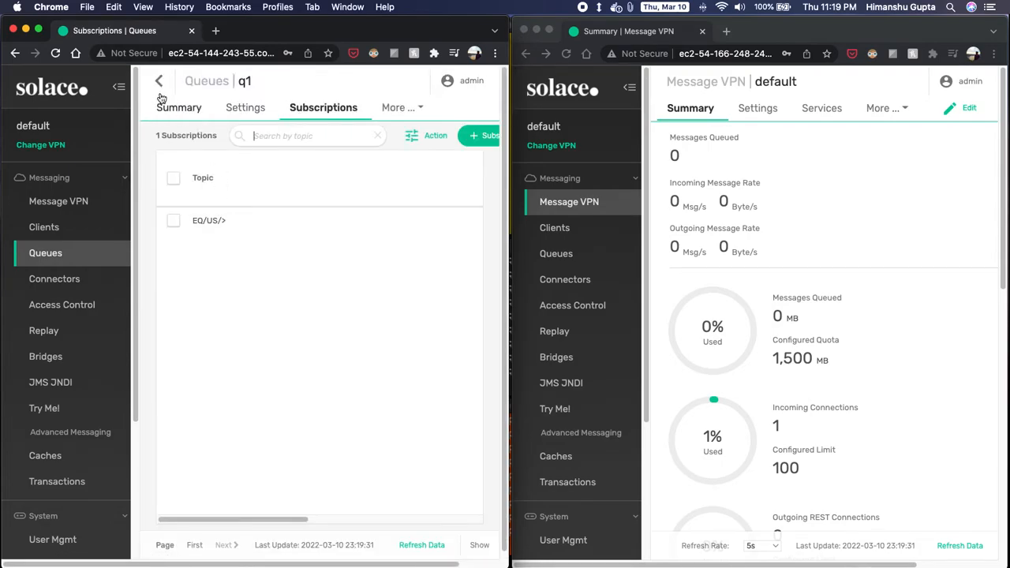
click(158, 80)
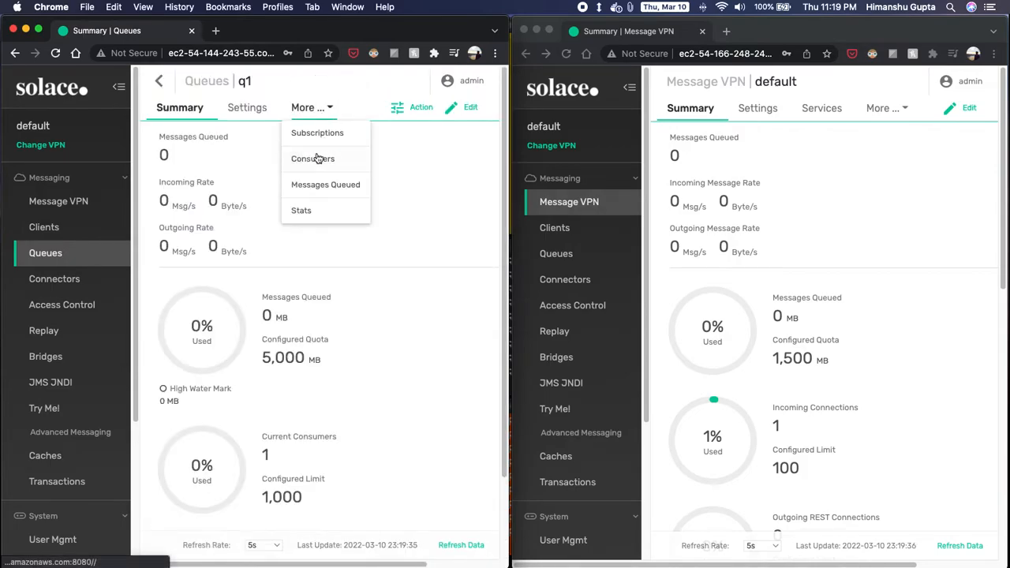
click(312, 157)
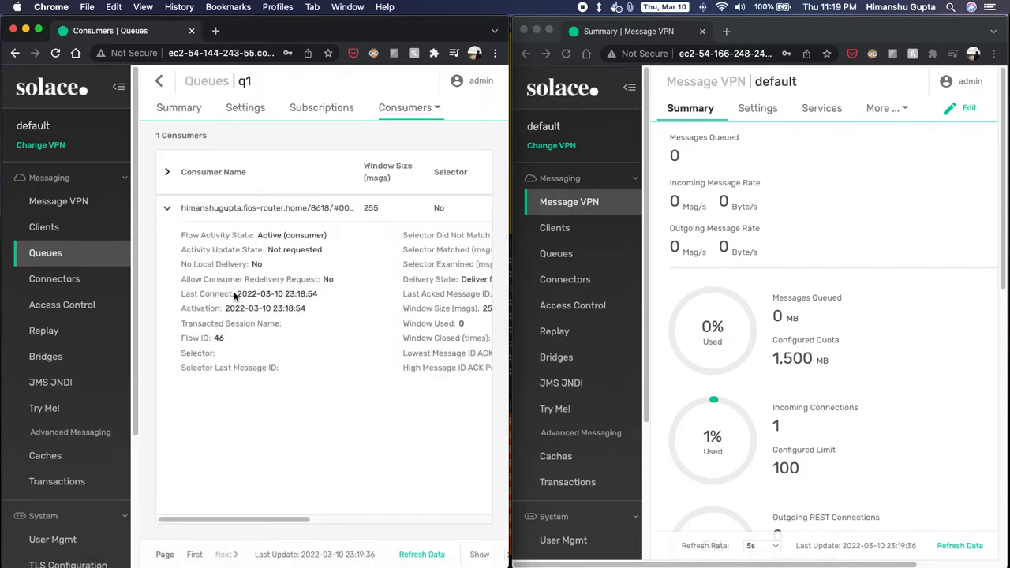
scroll(right, 3)
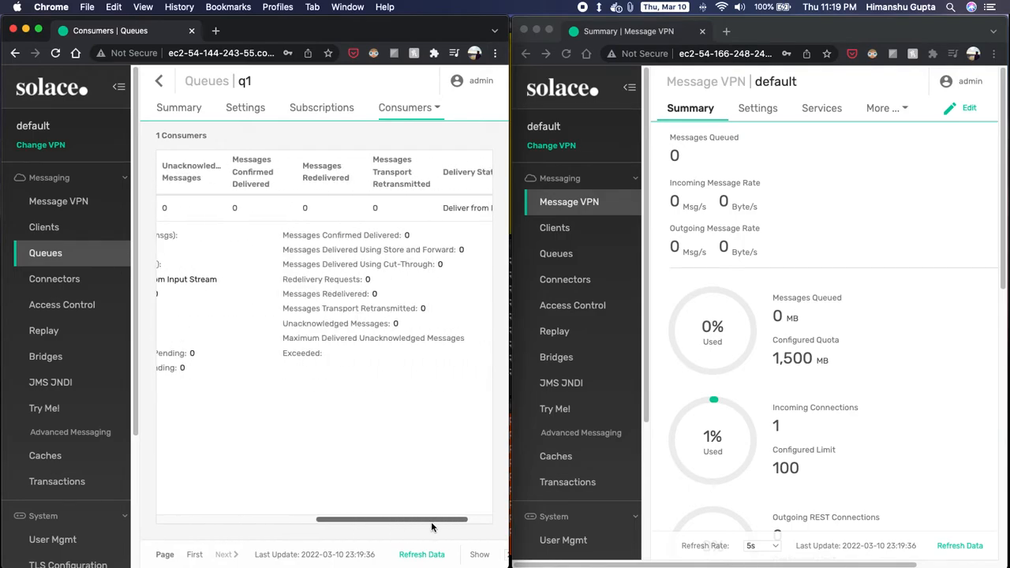
click(167, 208)
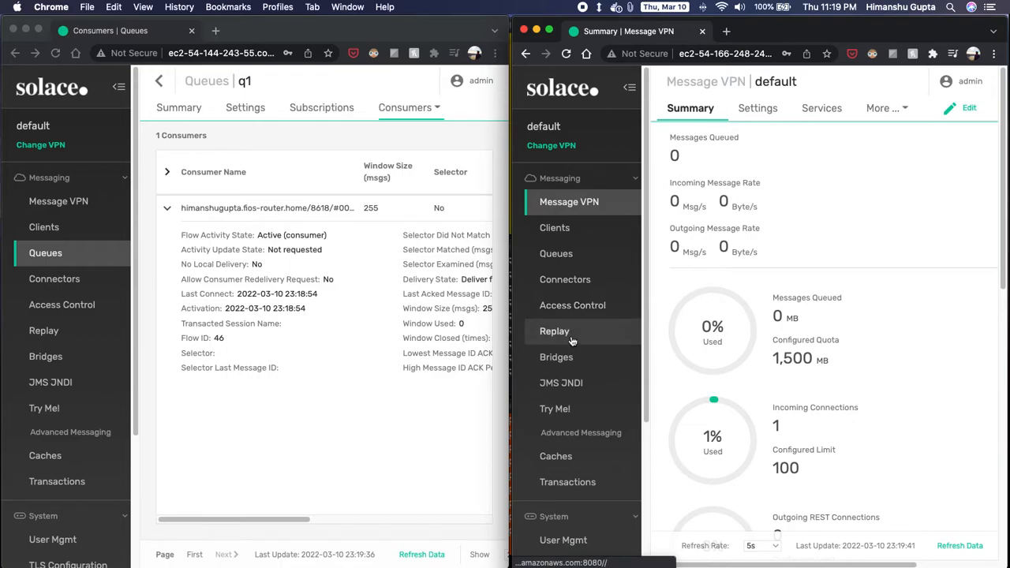
Show queue q1's empty consumer list on the backup broker.
click(555, 252)
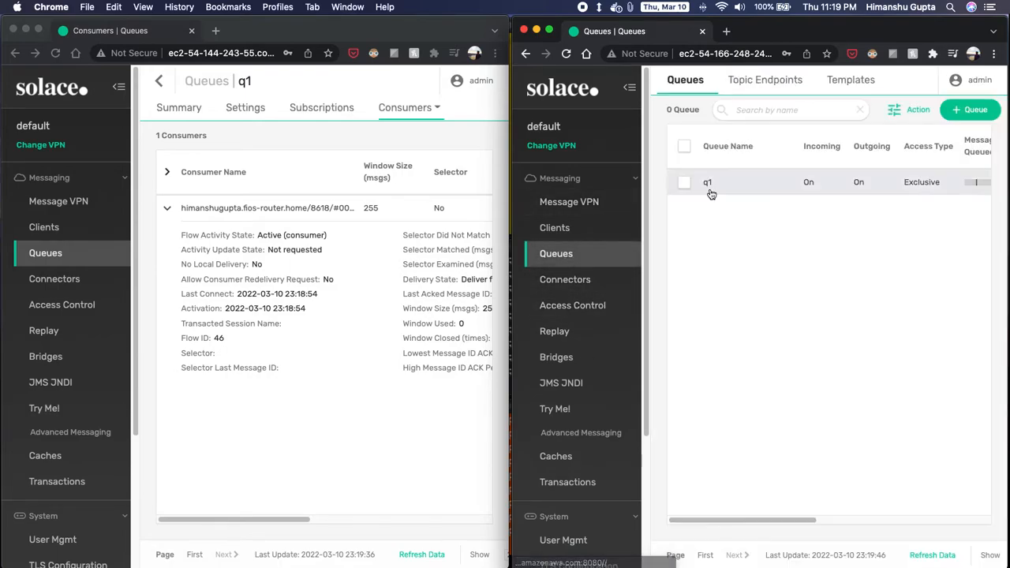
click(707, 181)
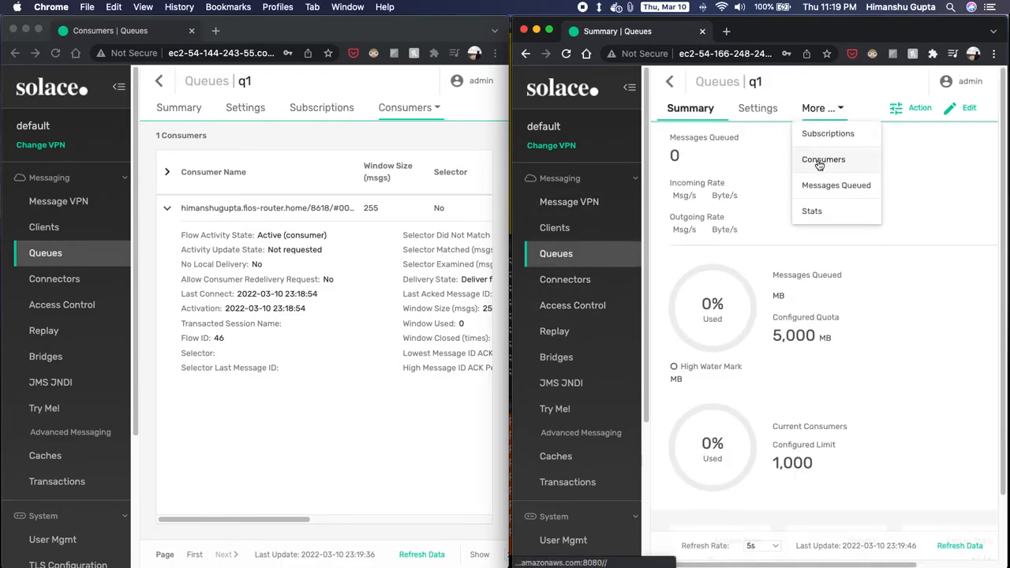
click(824, 159)
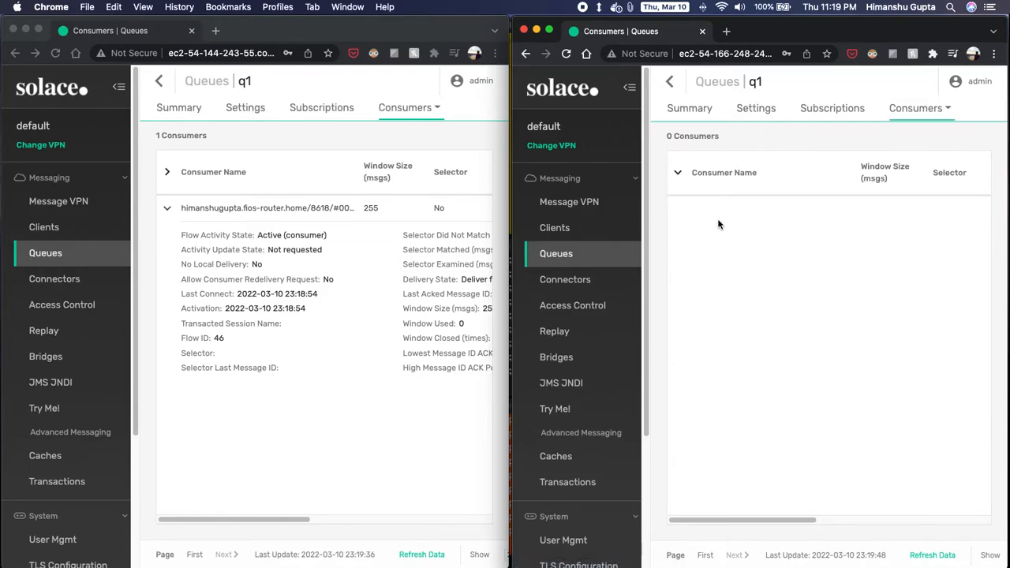
mouse_move(734, 303)
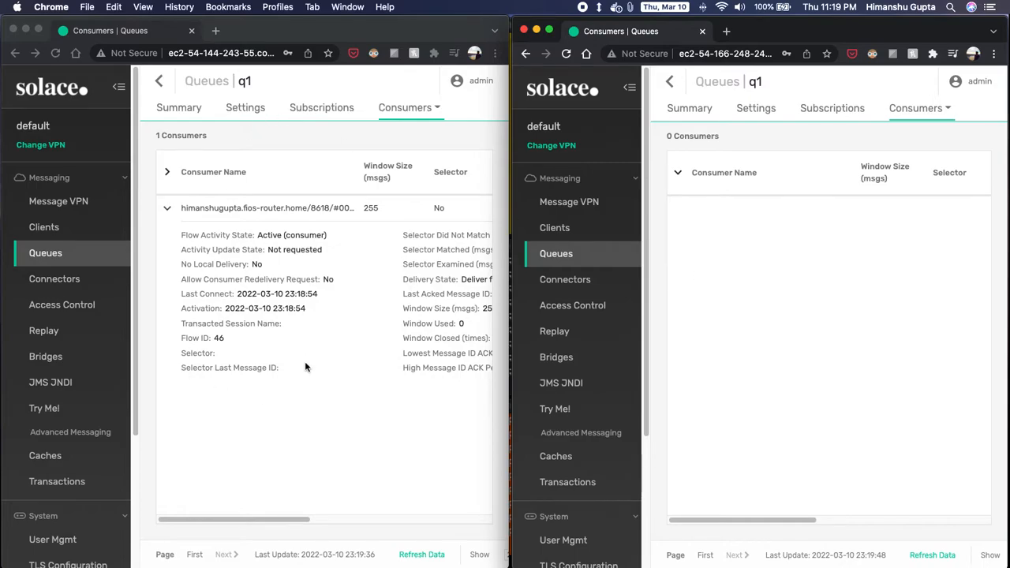
mouse_move(203, 326)
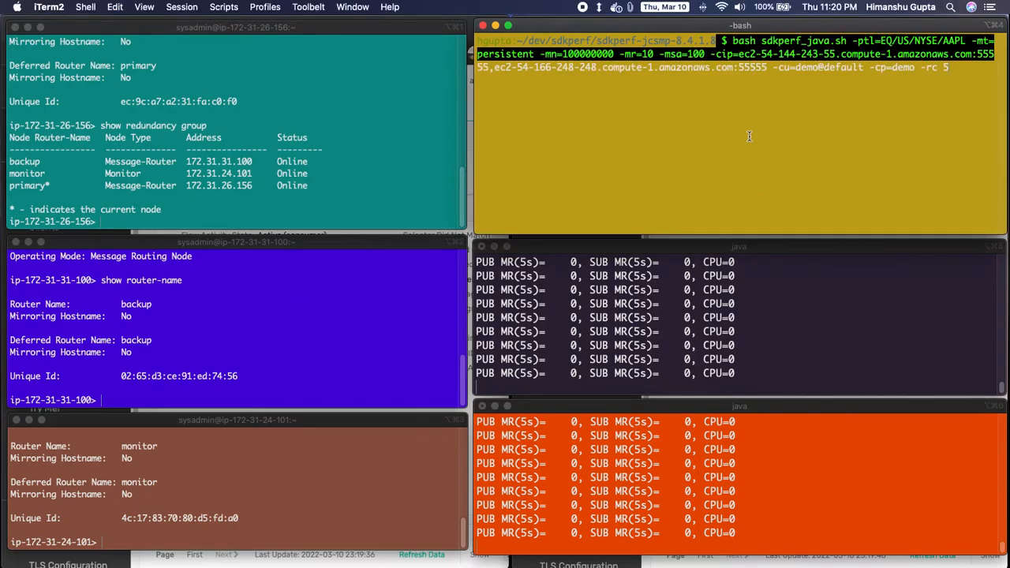
mouse_move(797, 66)
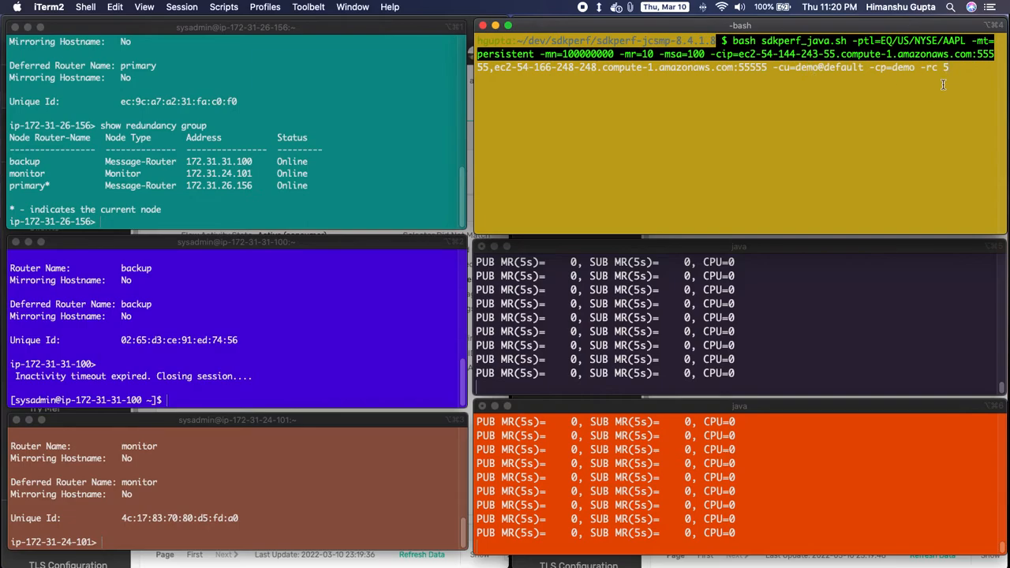
mouse_move(922, 104)
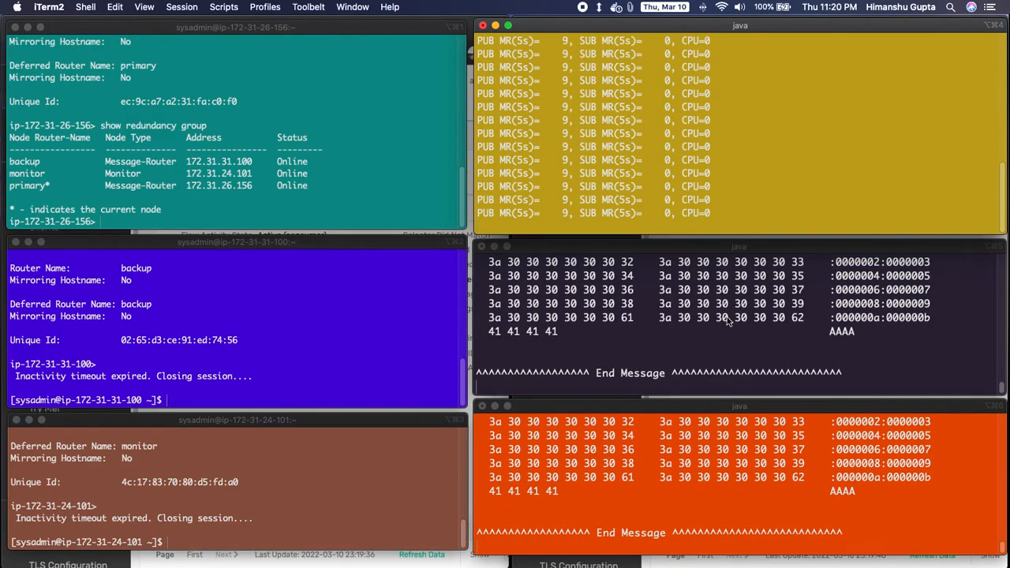
mouse_move(685, 318)
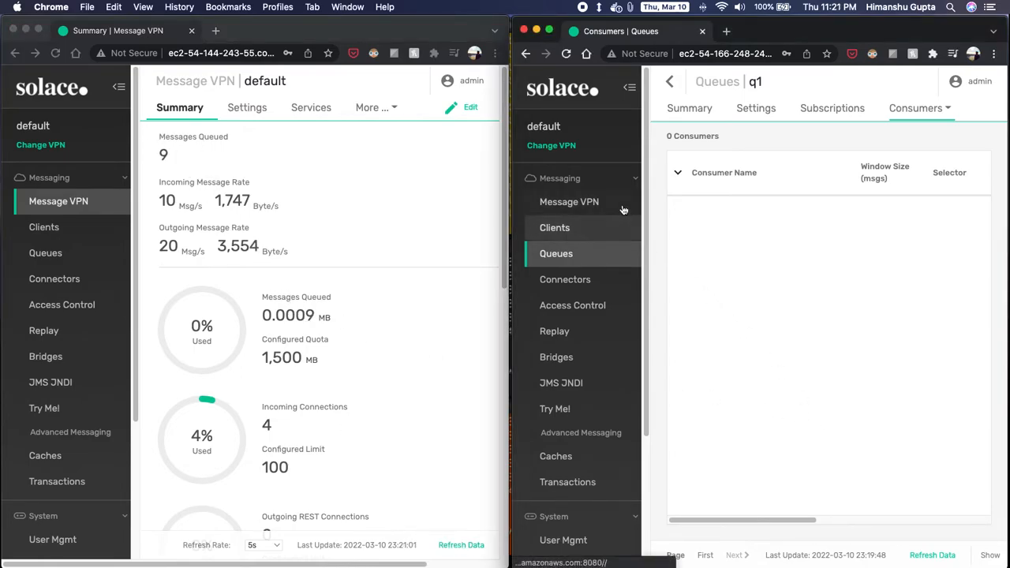
Compare the primary's three demo clients with the backup's lone #client connection.
click(568, 202)
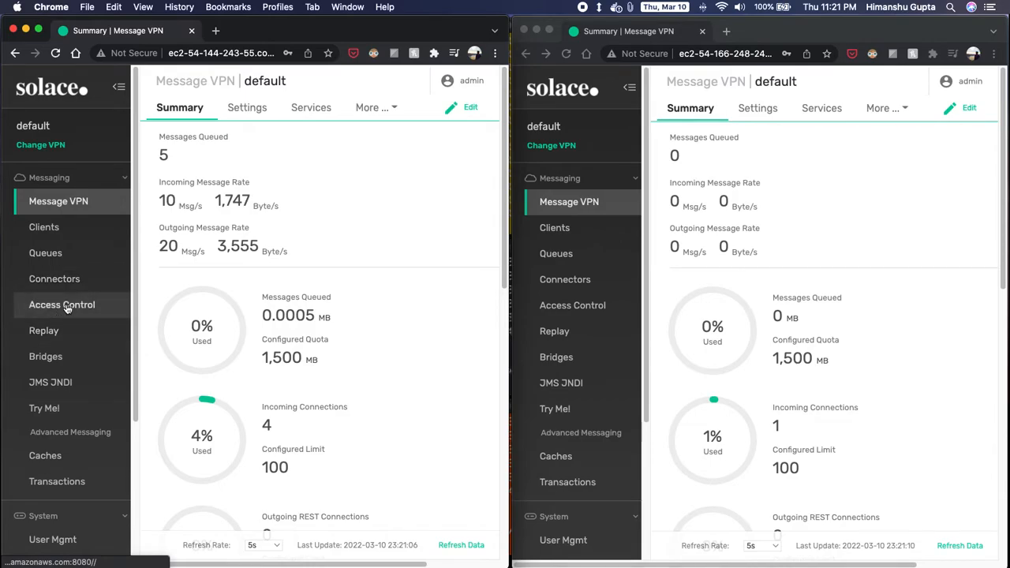
click(44, 227)
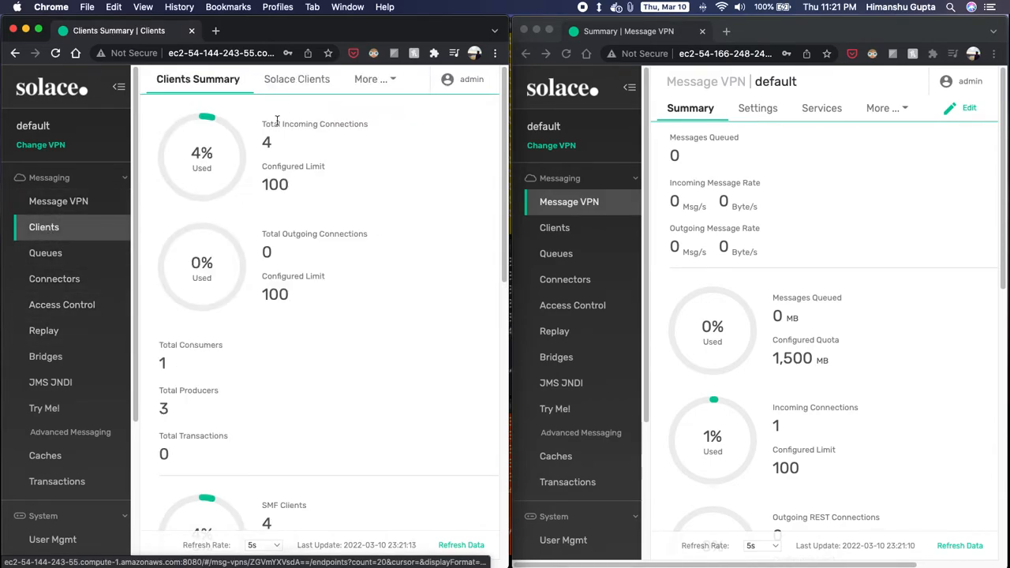
click(295, 79)
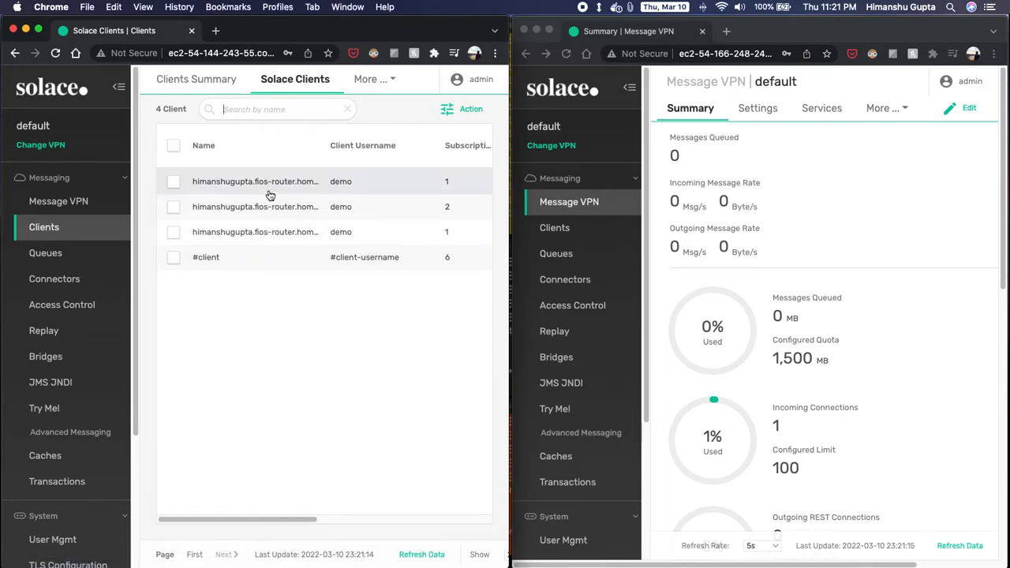
mouse_move(255, 179)
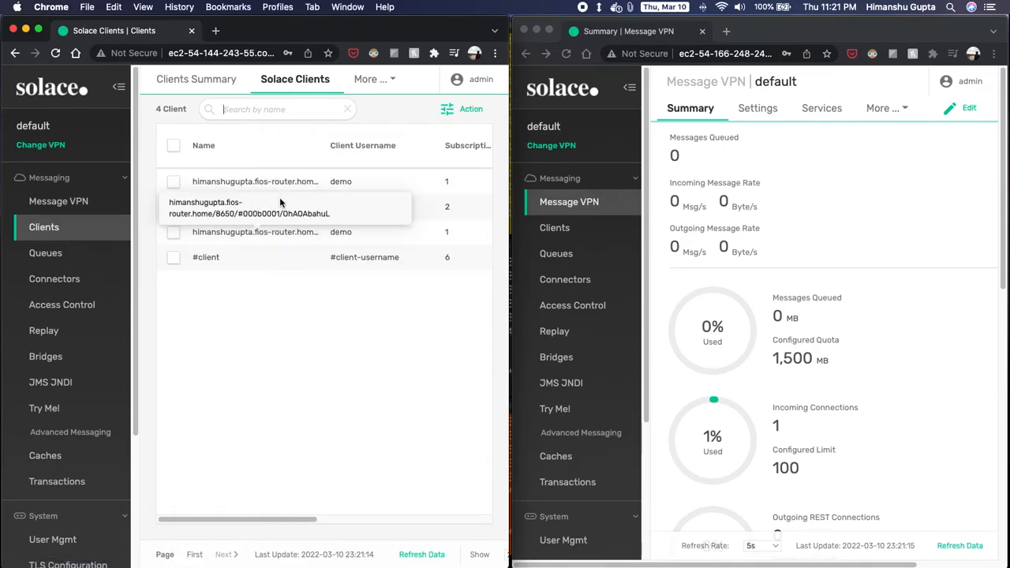
mouse_move(255, 344)
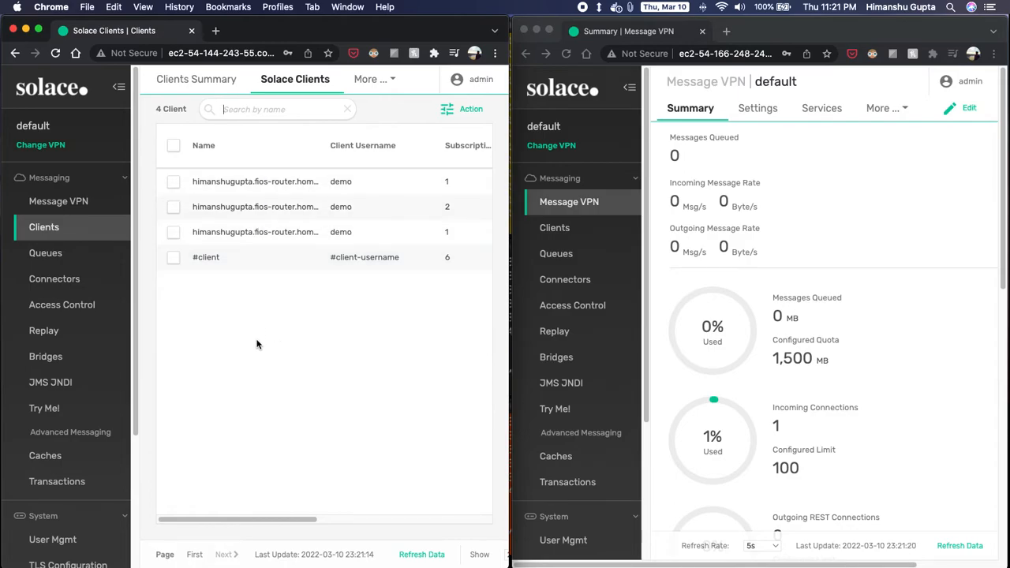
mouse_move(639, 271)
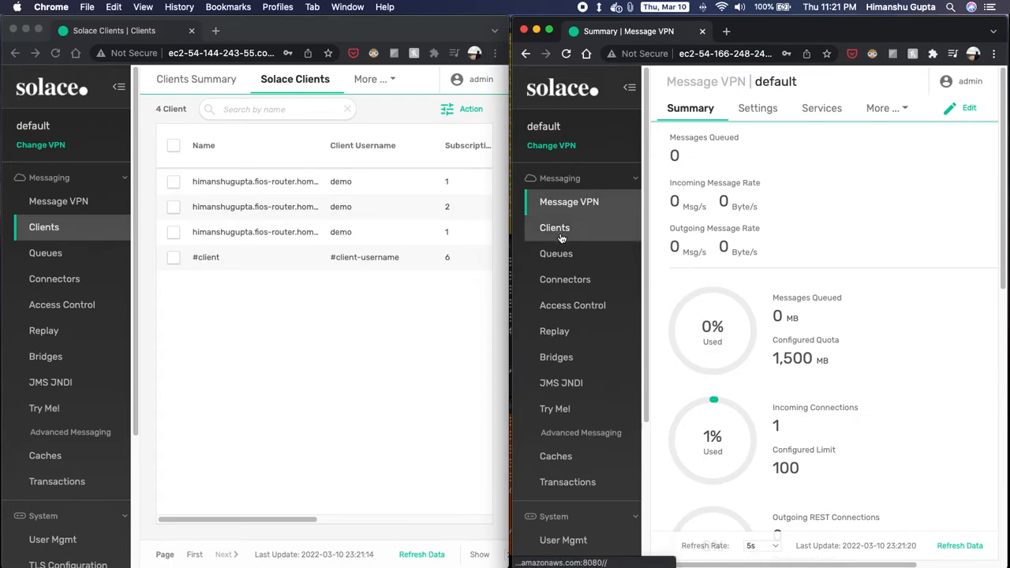
click(554, 227)
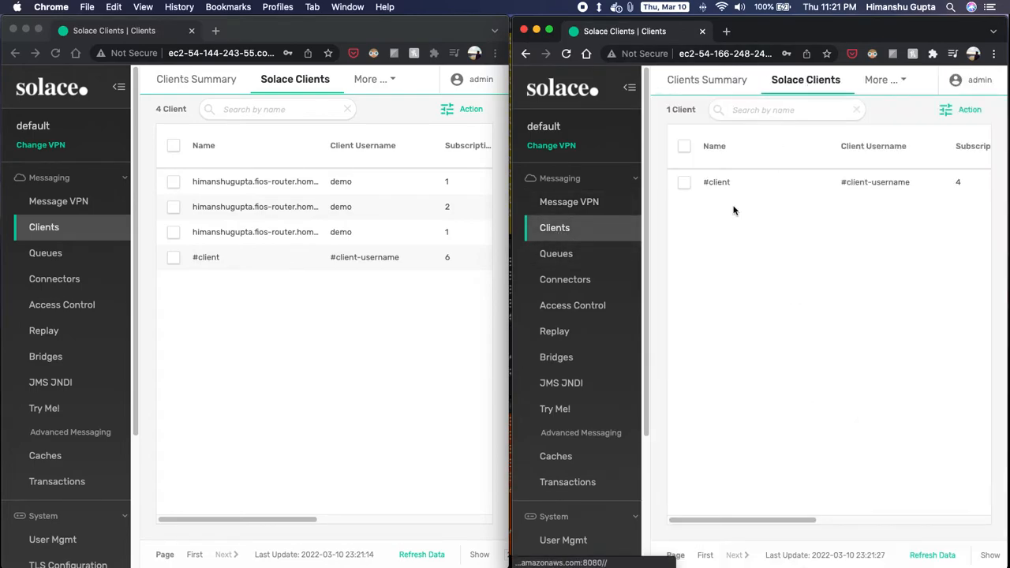
mouse_move(796, 290)
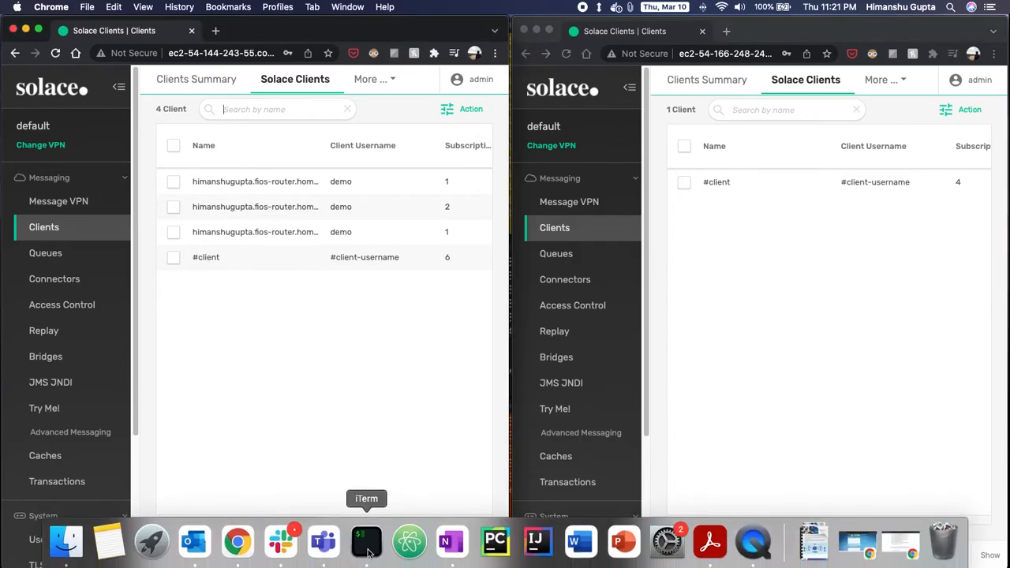
Issue enable, configure, redundancy, release-activity in the primary broker's CLI.
click(366, 541)
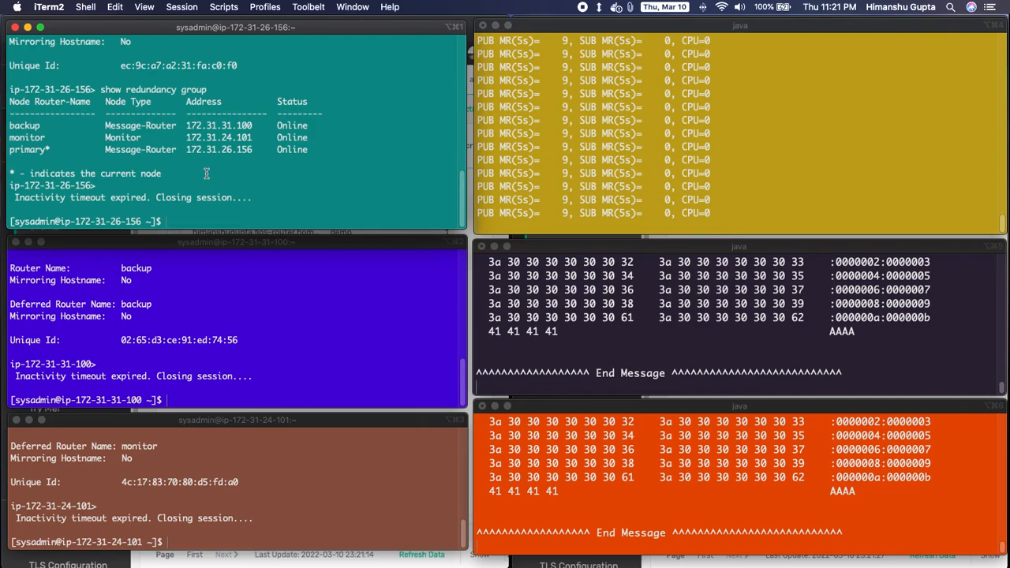
mouse_move(202, 182)
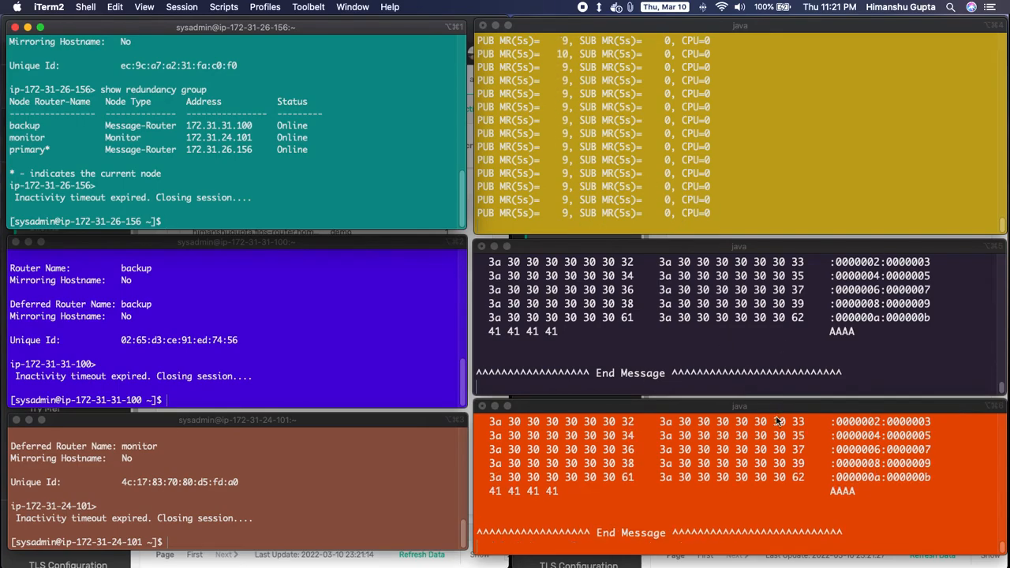
mouse_move(773, 470)
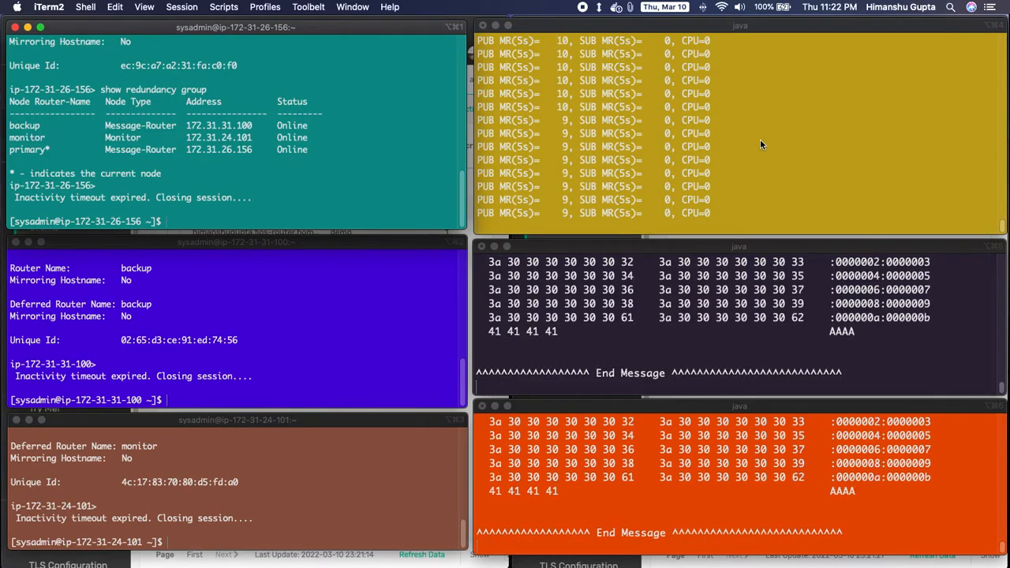
mouse_move(330, 161)
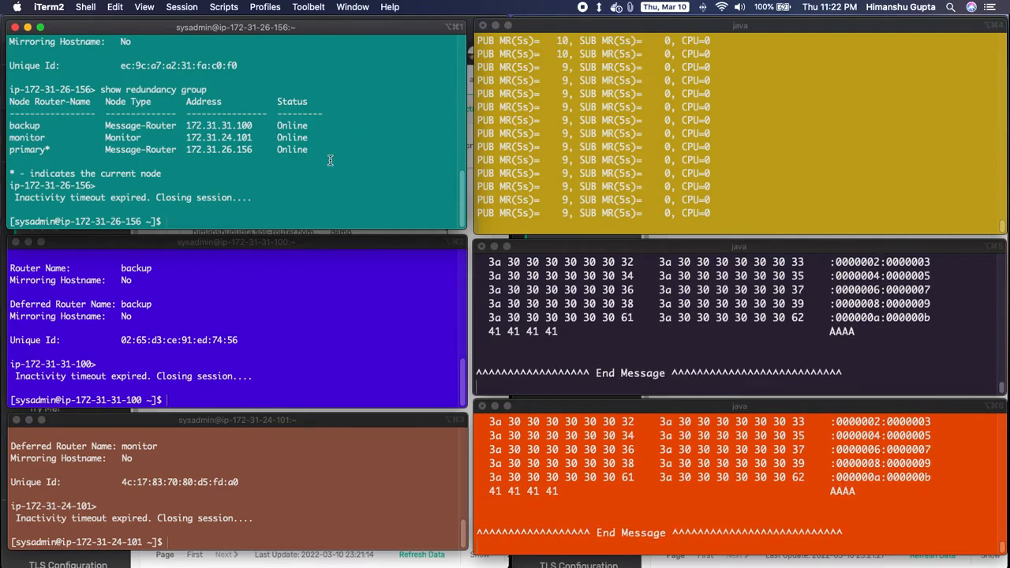
text(solacectl cli)
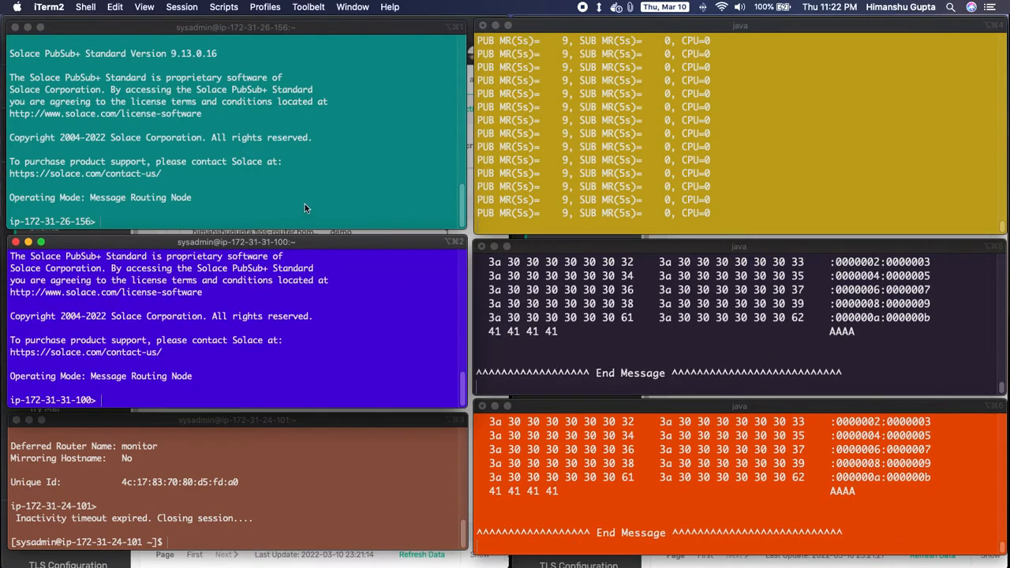
text(en)
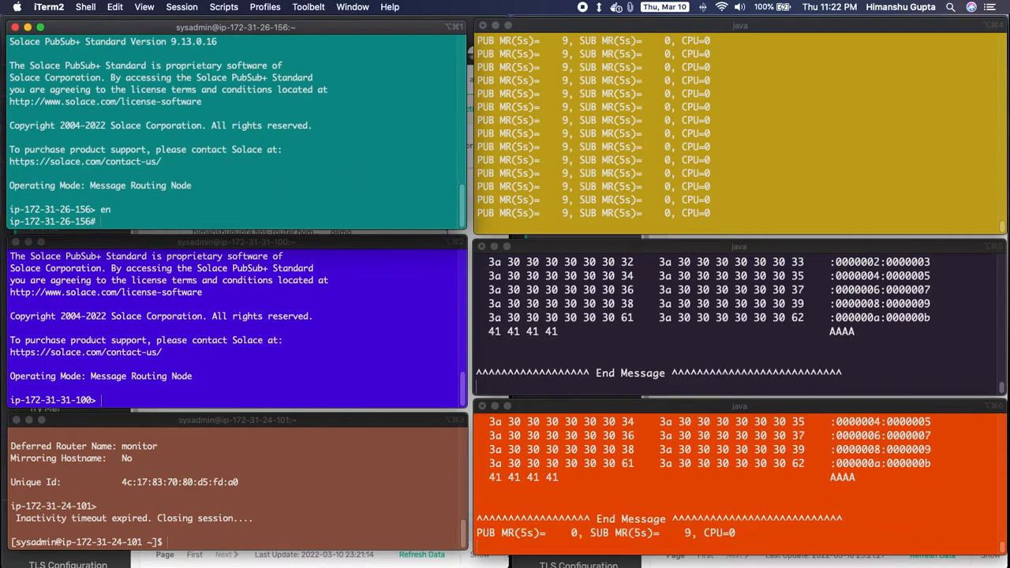
text(conf)
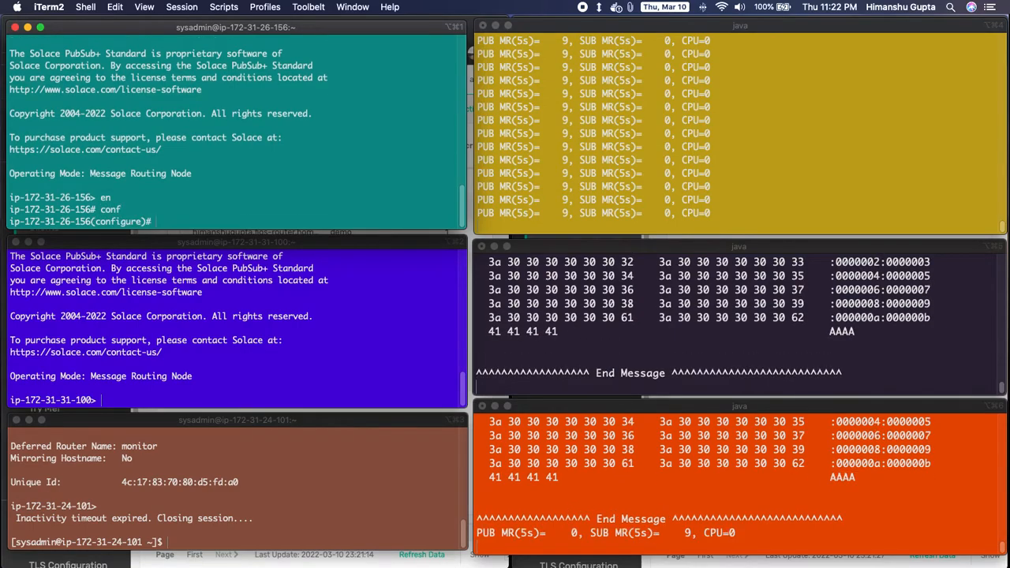
text(redundancy)
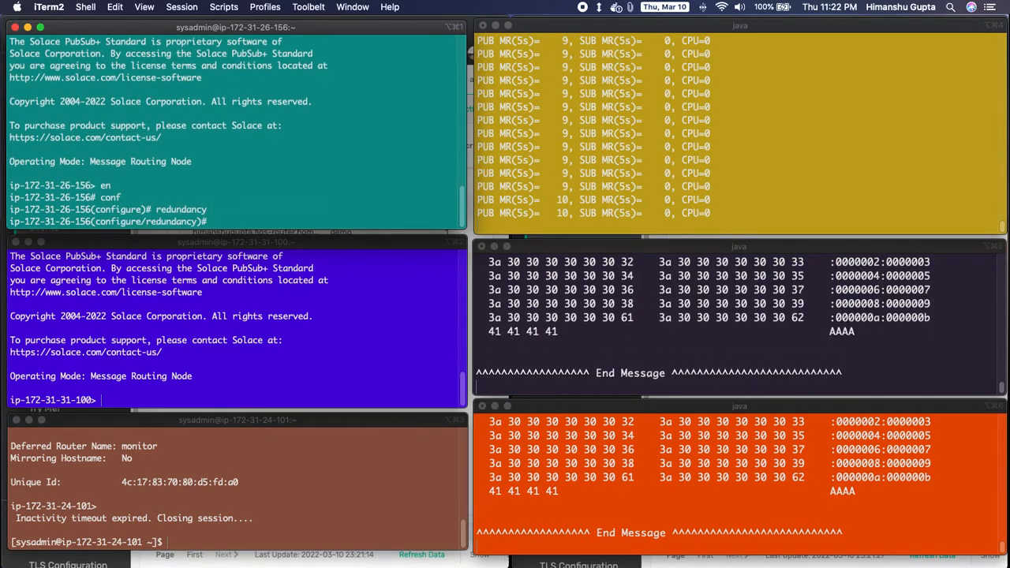
text(release-activity)
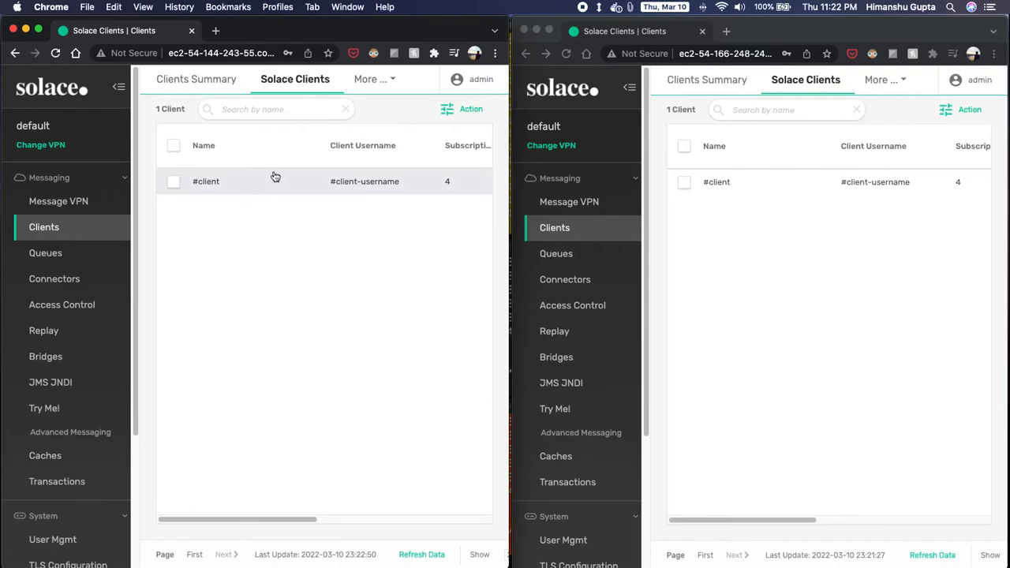
mouse_move(318, 278)
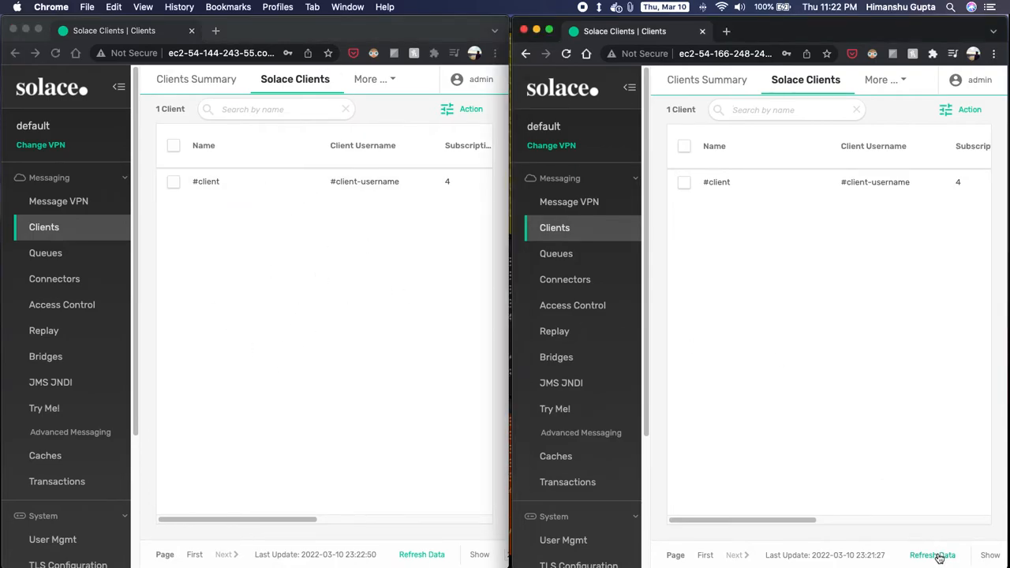
Refresh the backup broker's Clients page to confirm the three demo clients moved there.
click(931, 556)
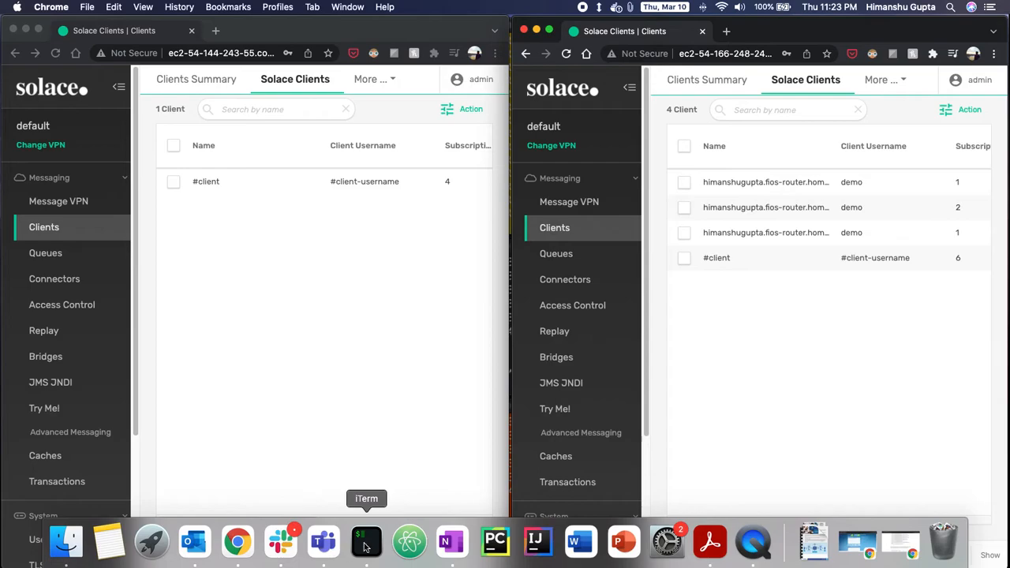
Undo release-activity on the primary broker with 'no release-activity' in iTerm2.
click(366, 541)
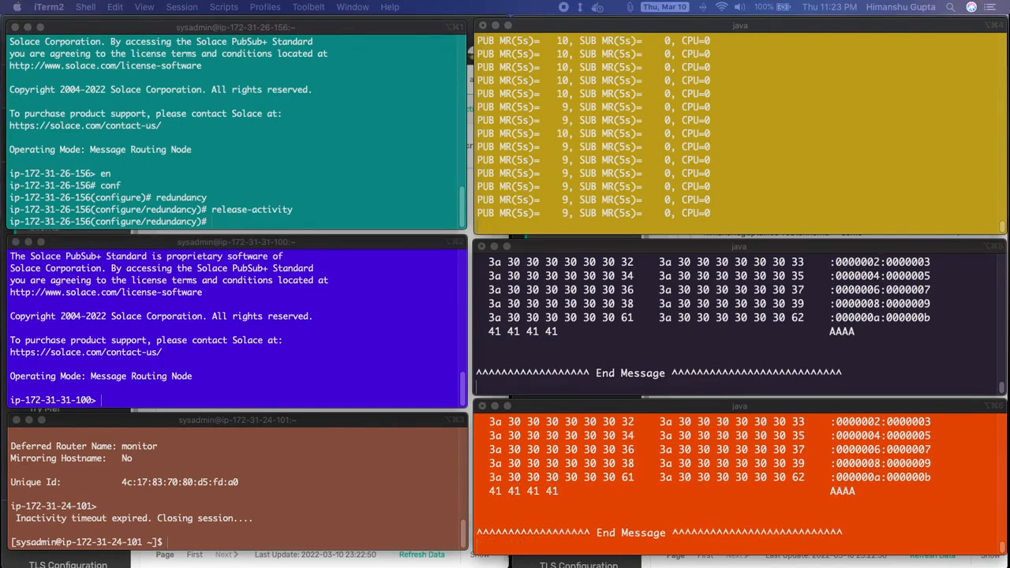
text(n)
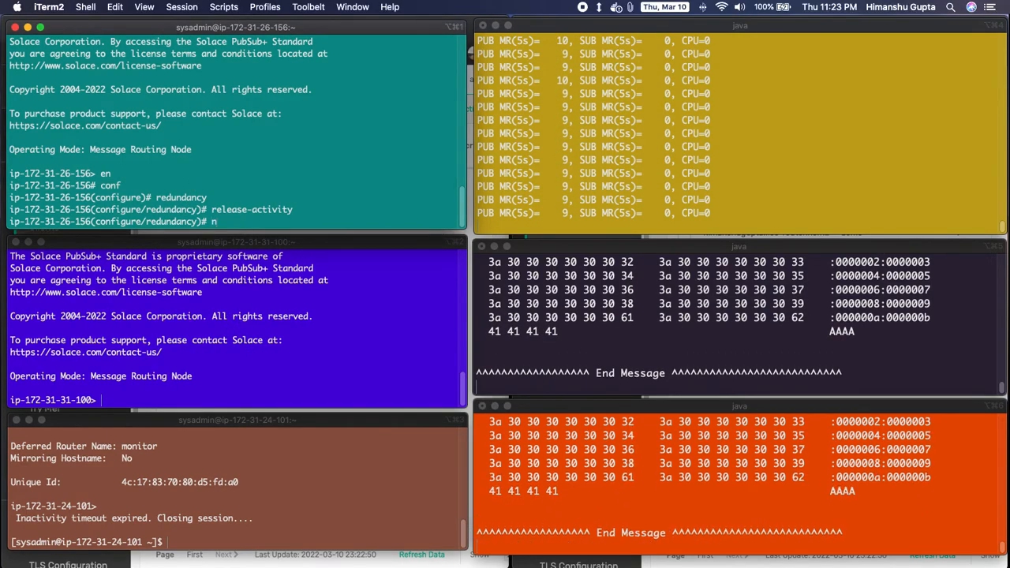
text(no release-activity)
text(home)
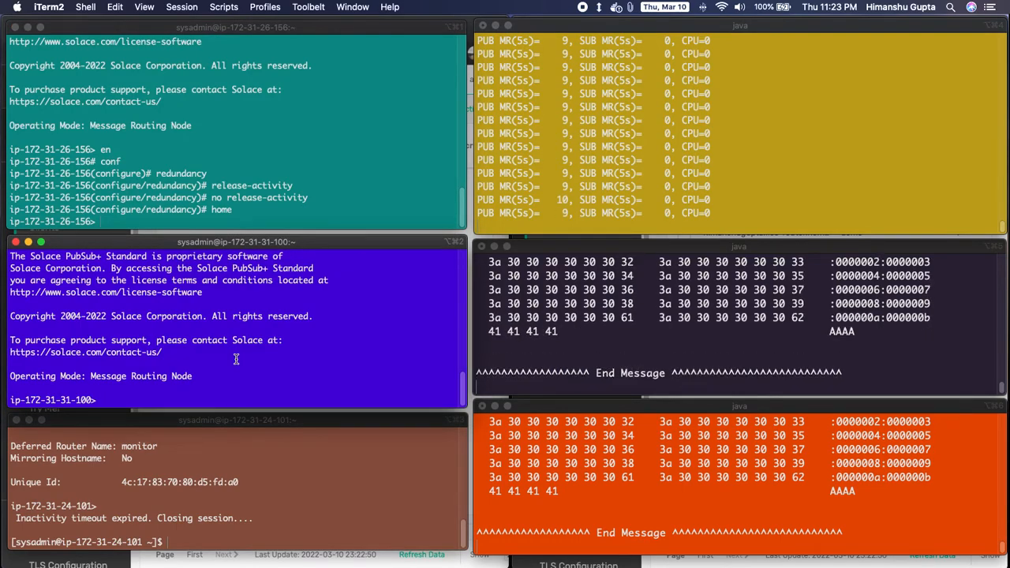
On the backup enter configure, admin, redundancy and issue revert-activity.
text(conf)
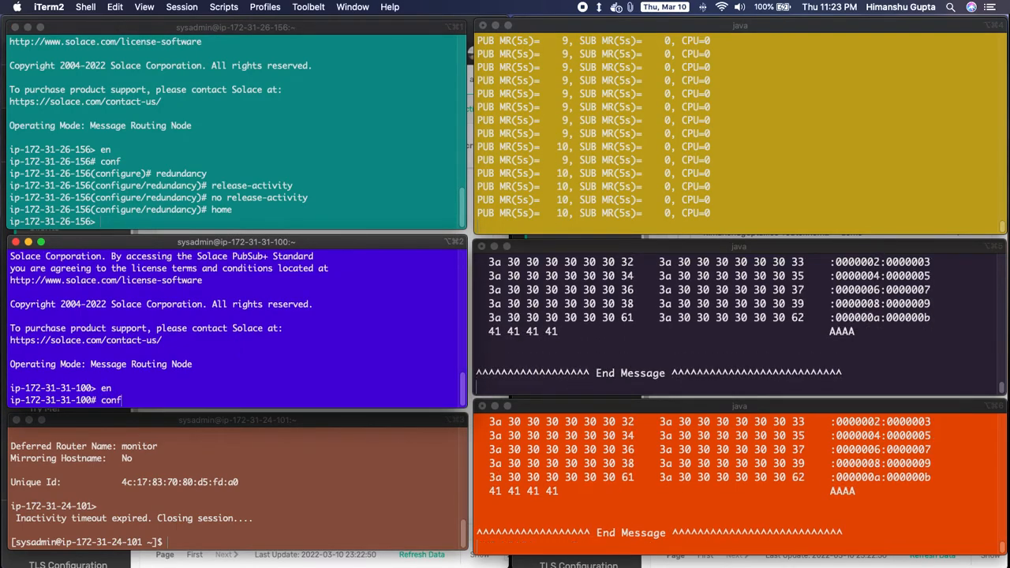
text(admi)
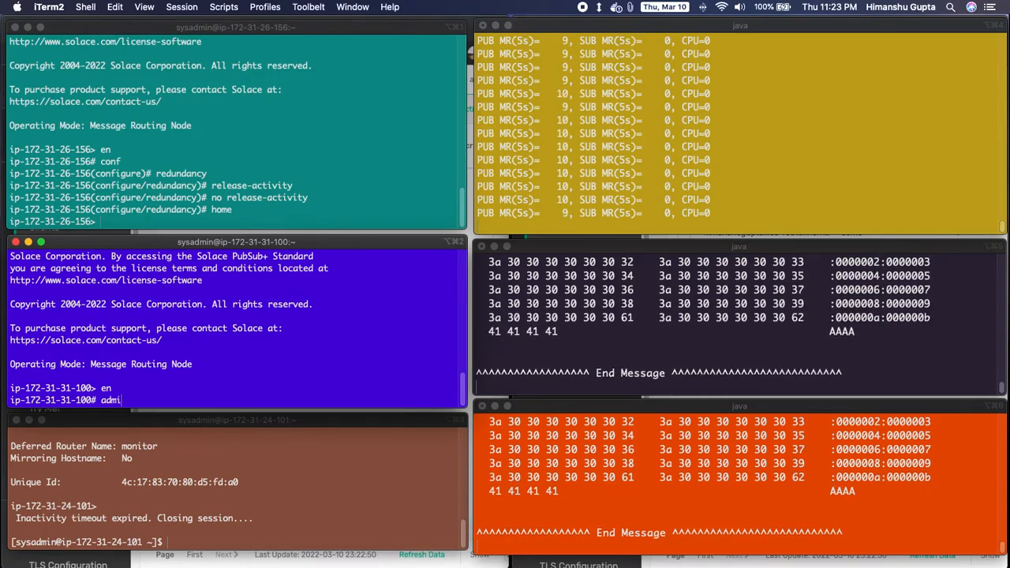
text(redundancy)
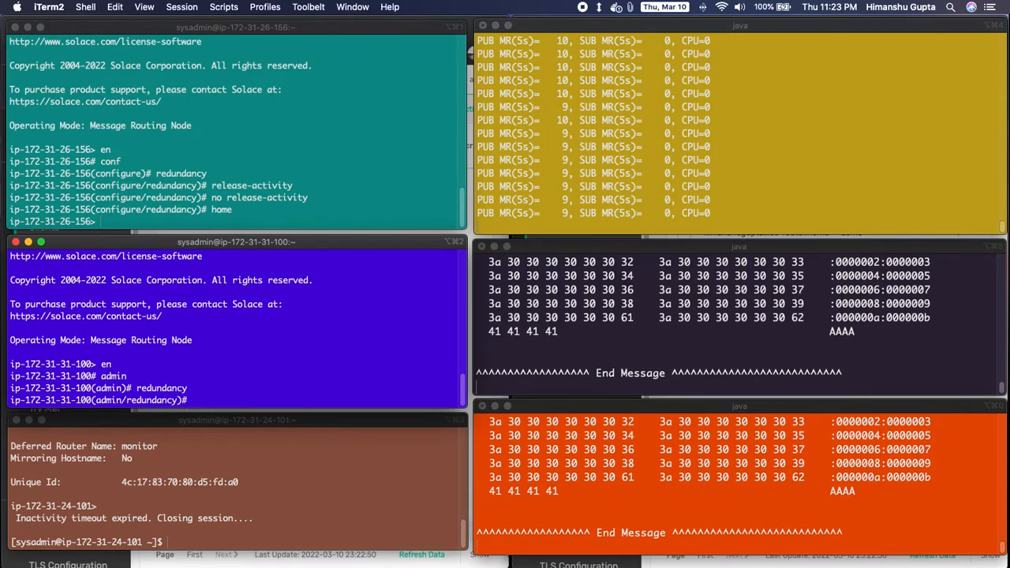
text(rever)
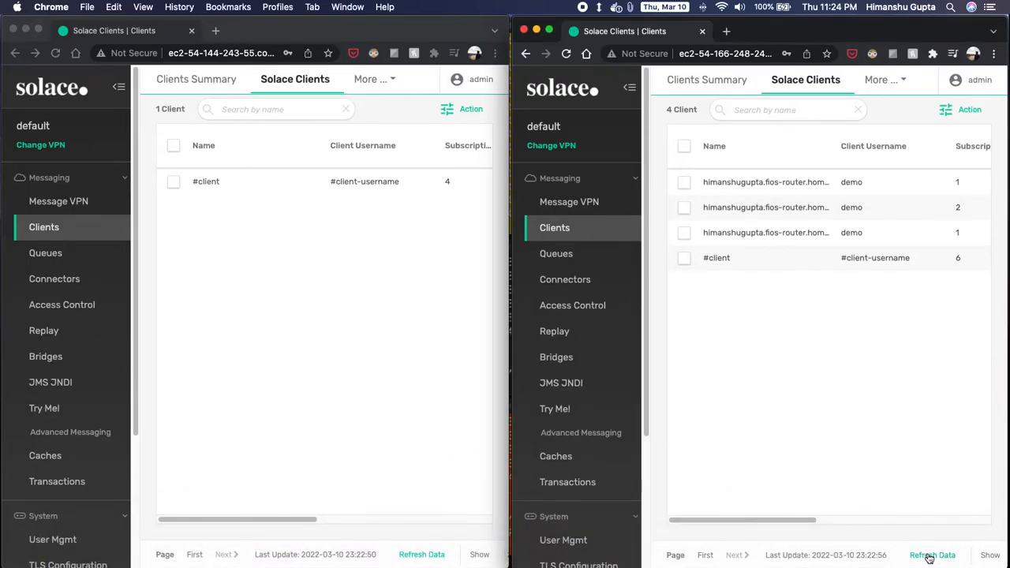
Refresh the Clients page to confirm the three demo clients returned to the primary.
click(931, 555)
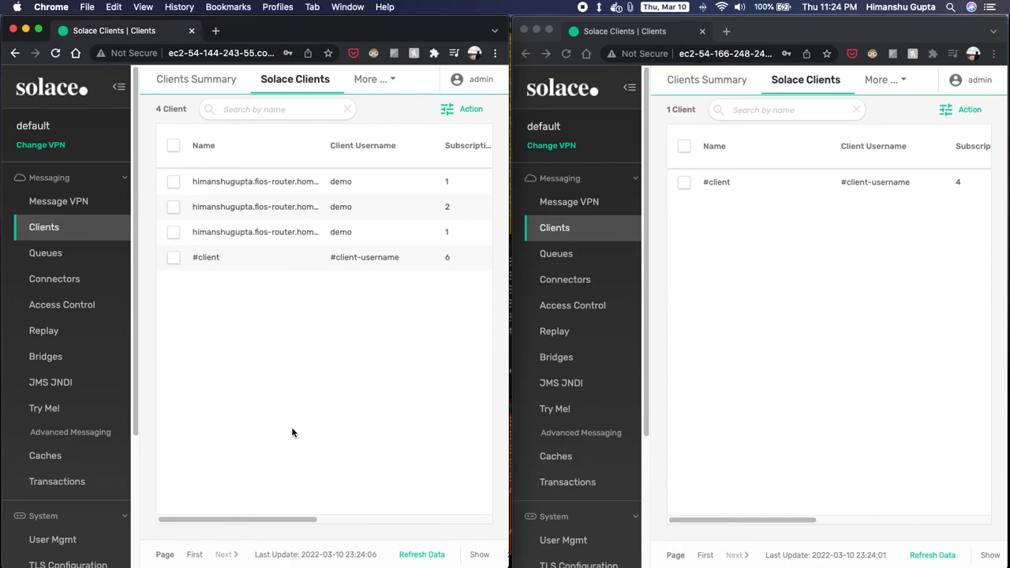
mouse_move(299, 437)
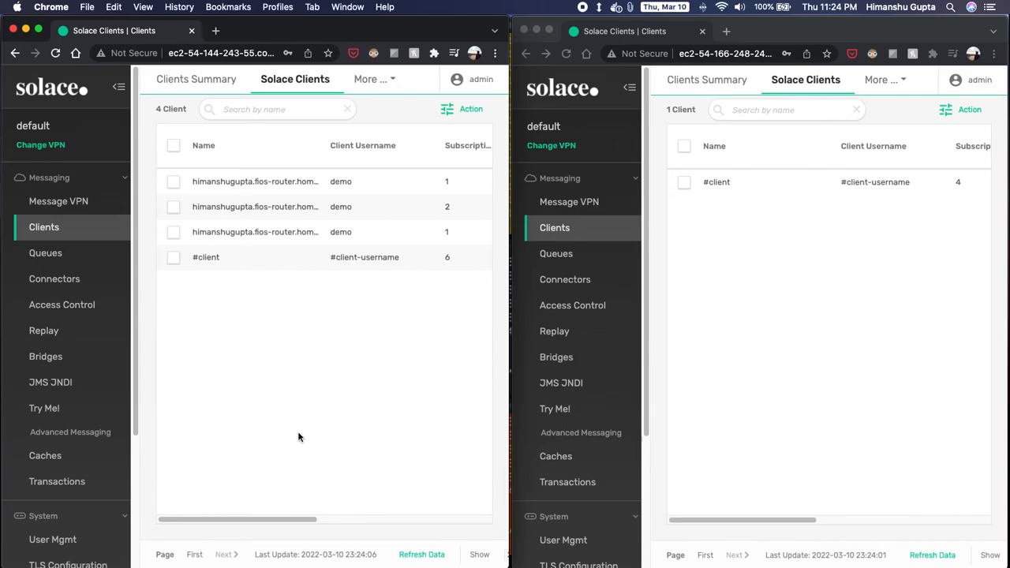